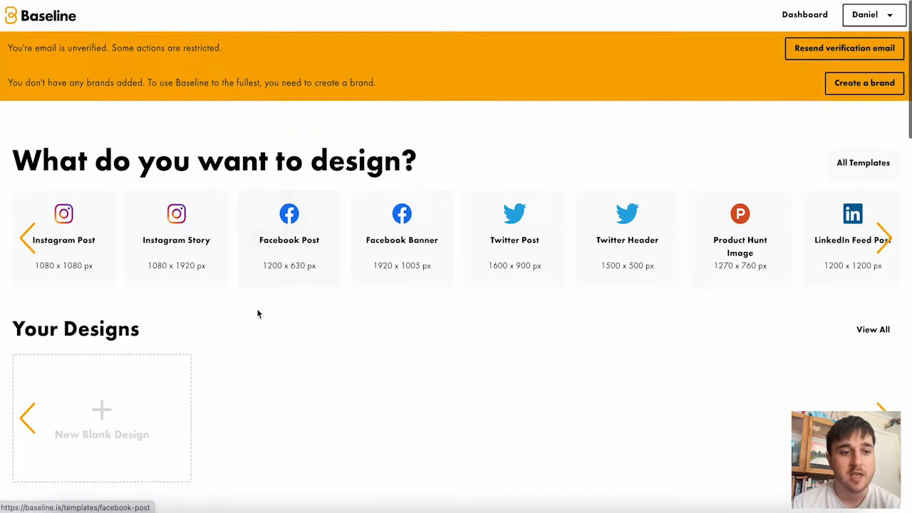
# Create a new brand and confirm 'Fresh Socks' as its name
pyautogui.scroll(-3)
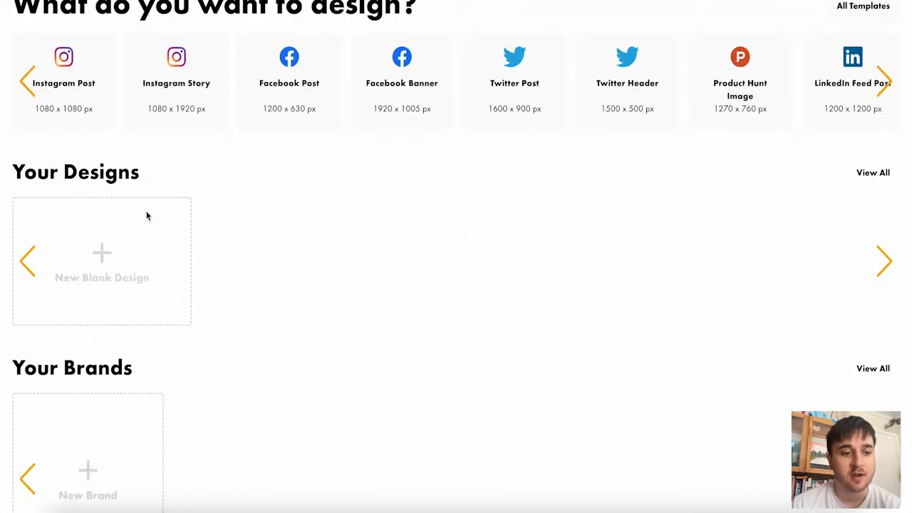
pyautogui.scroll(-3)
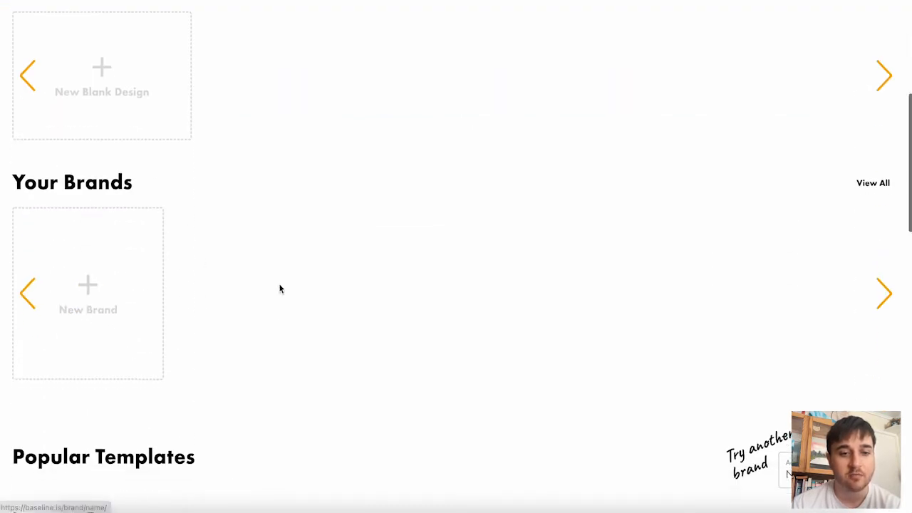
pyautogui.scroll(-3)
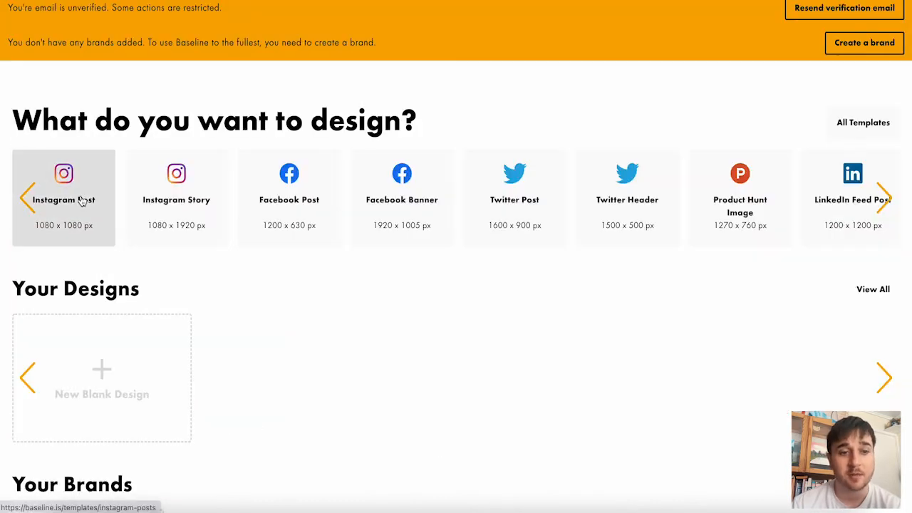
pyautogui.moveTo(176, 213)
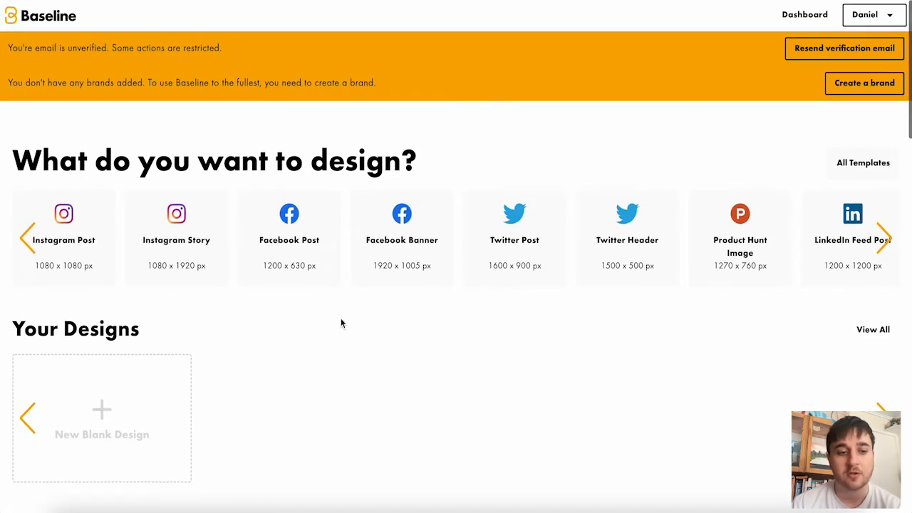
pyautogui.scroll(-3)
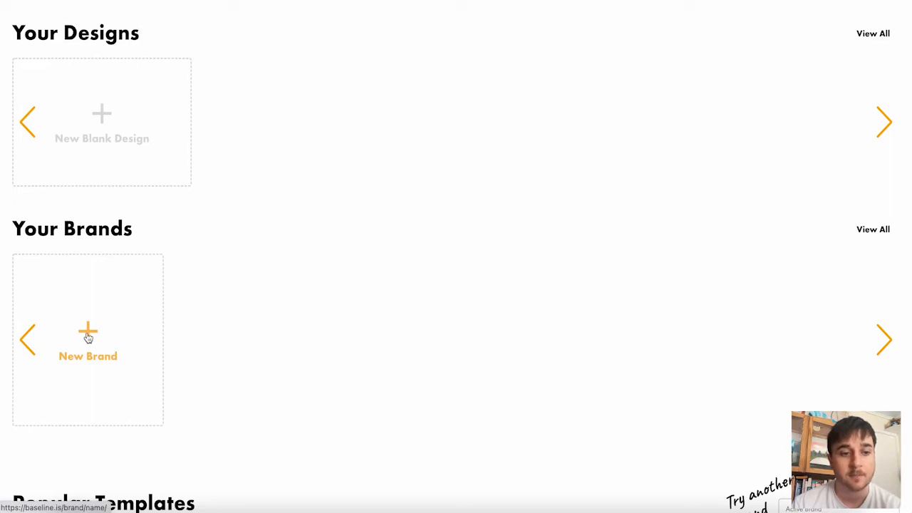
pyautogui.click(88, 339)
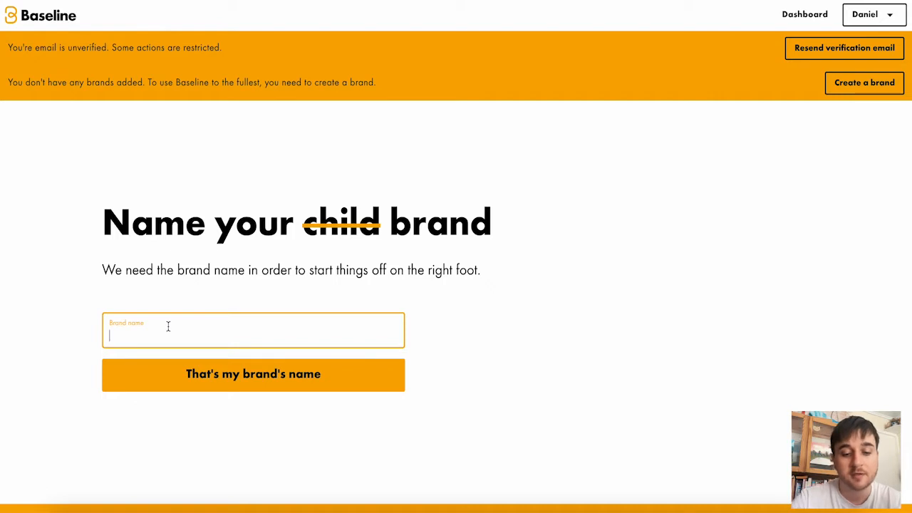
pyautogui.write('Fresh Socks')
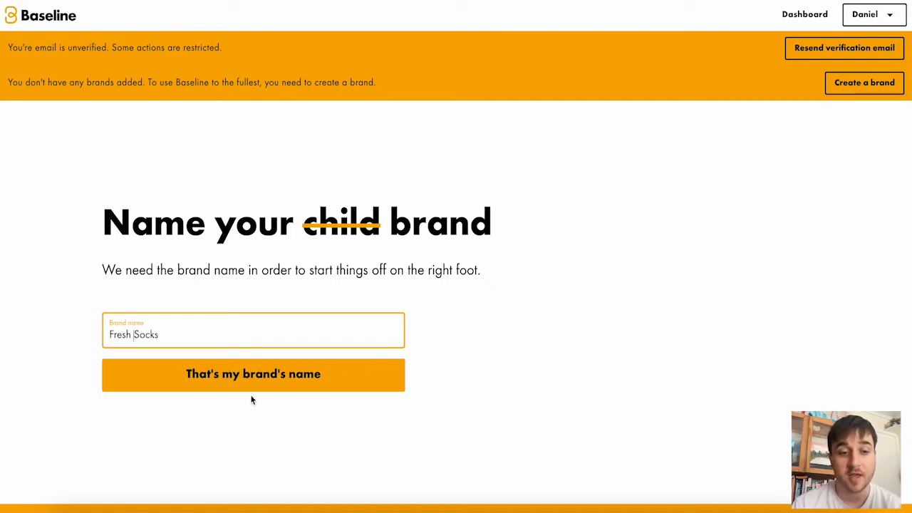
pyautogui.click(252, 374)
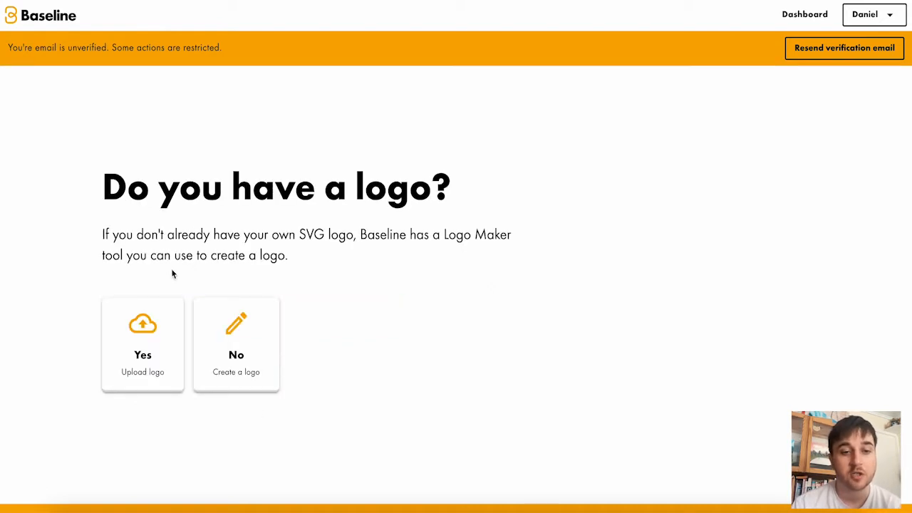
pyautogui.moveTo(169, 276)
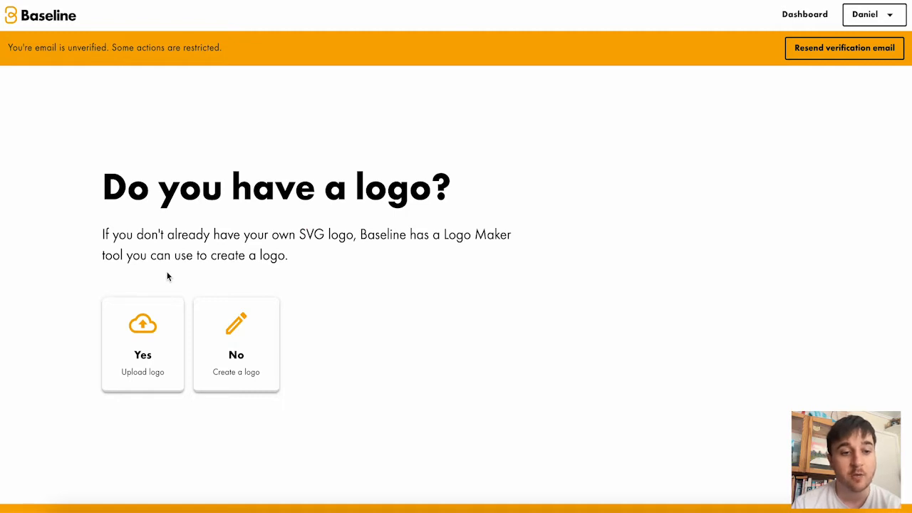
pyautogui.moveTo(236, 342)
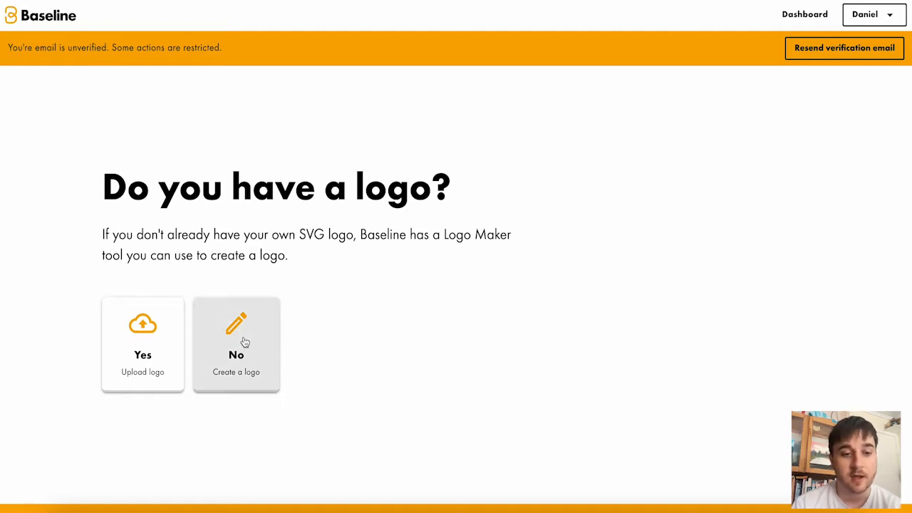
# Choose to create a logo from the green, turquoise and blue palette, then browse previews
pyautogui.click(236, 344)
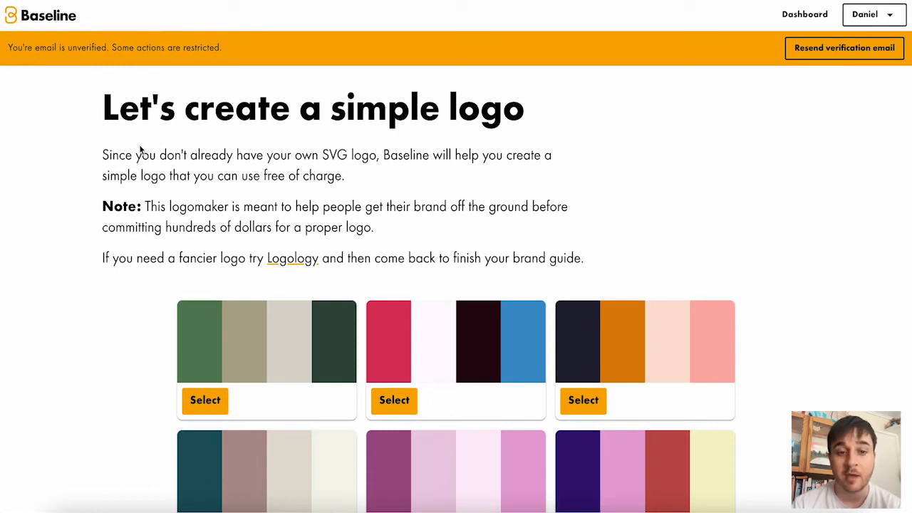
pyautogui.moveTo(428, 170)
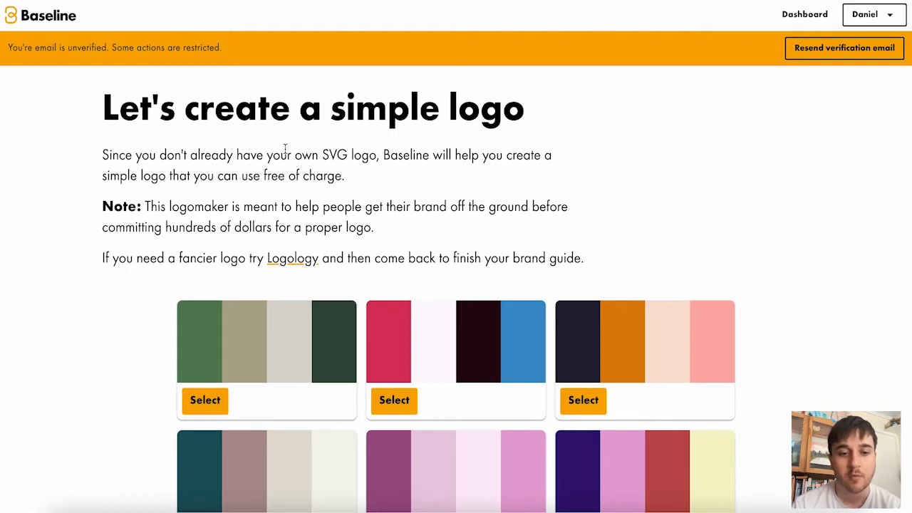
pyautogui.scroll(-3)
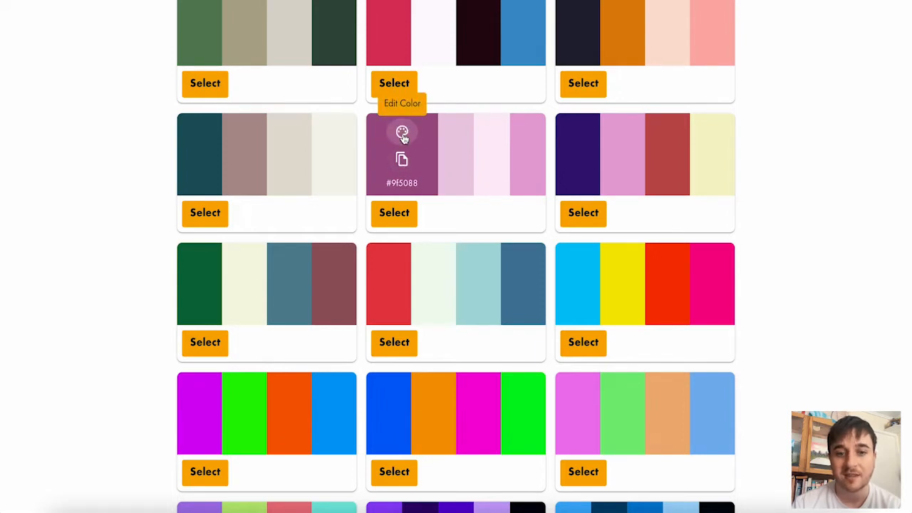
pyautogui.scroll(-3)
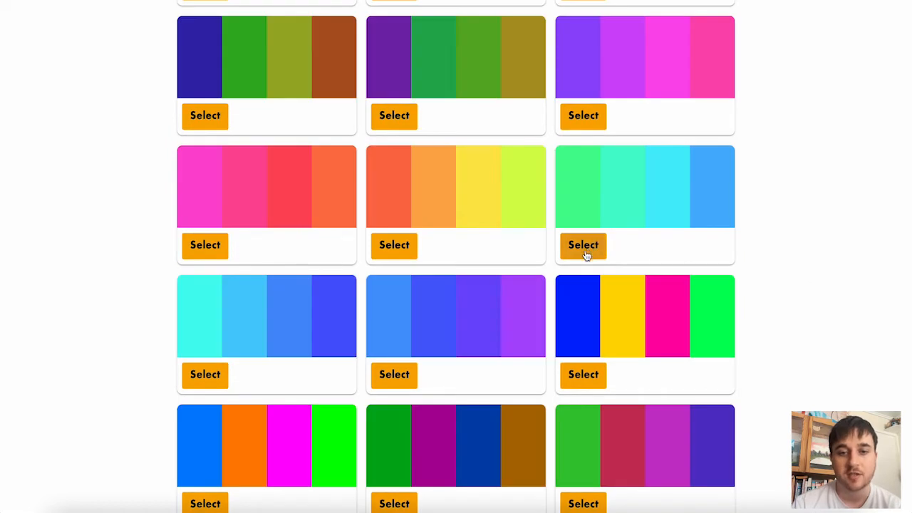
pyautogui.click(583, 244)
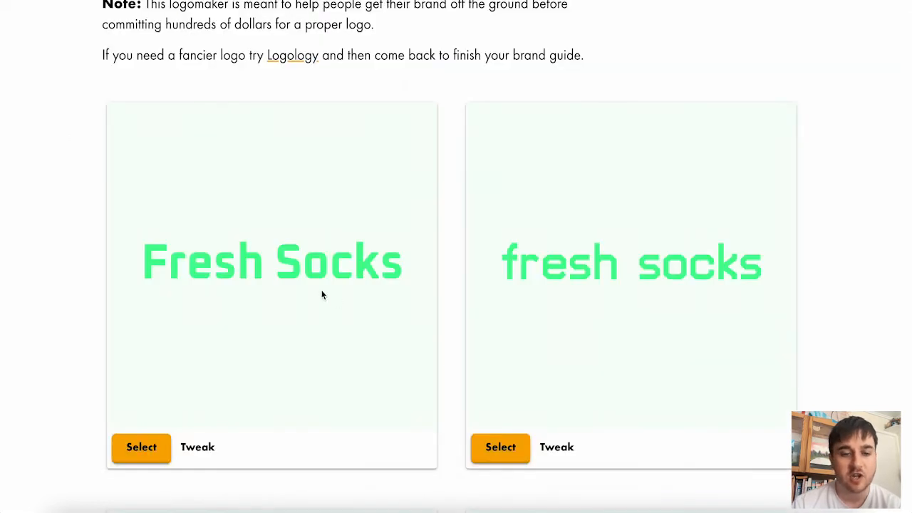
pyautogui.scroll(-3)
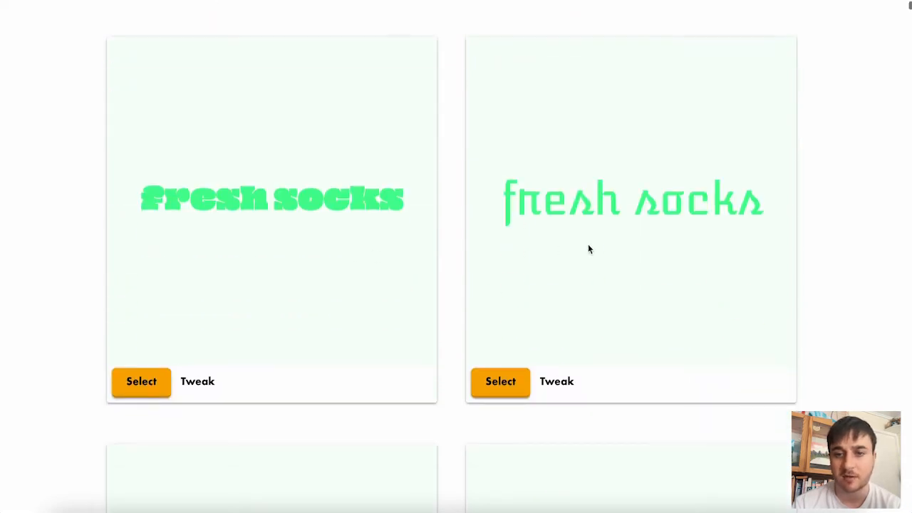
pyautogui.scroll(-3)
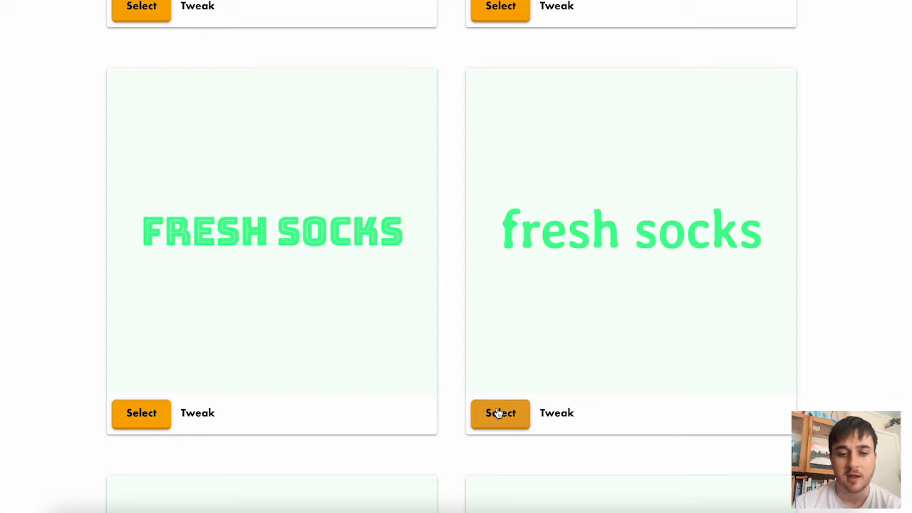
# Select the rounded lowercase fresh socks logo and refine the primary green shade
pyautogui.click(500, 414)
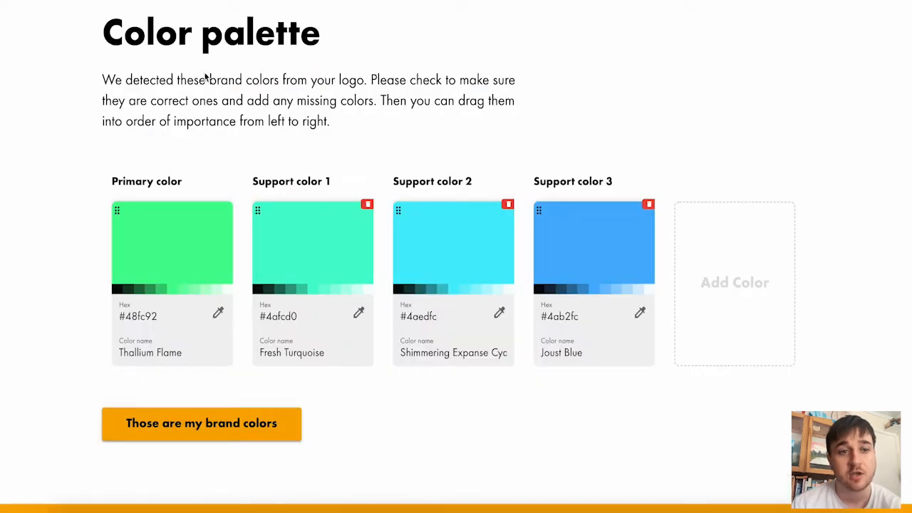
pyautogui.moveTo(235, 99)
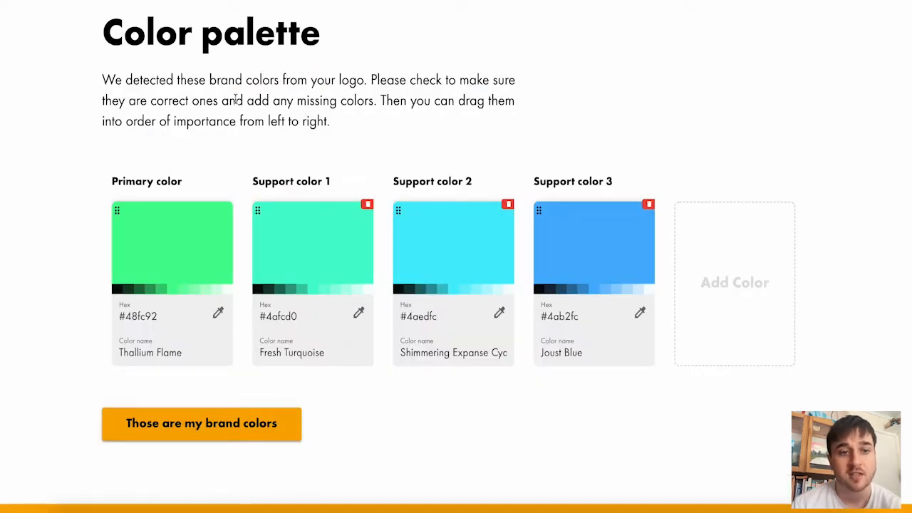
pyautogui.moveTo(637, 234)
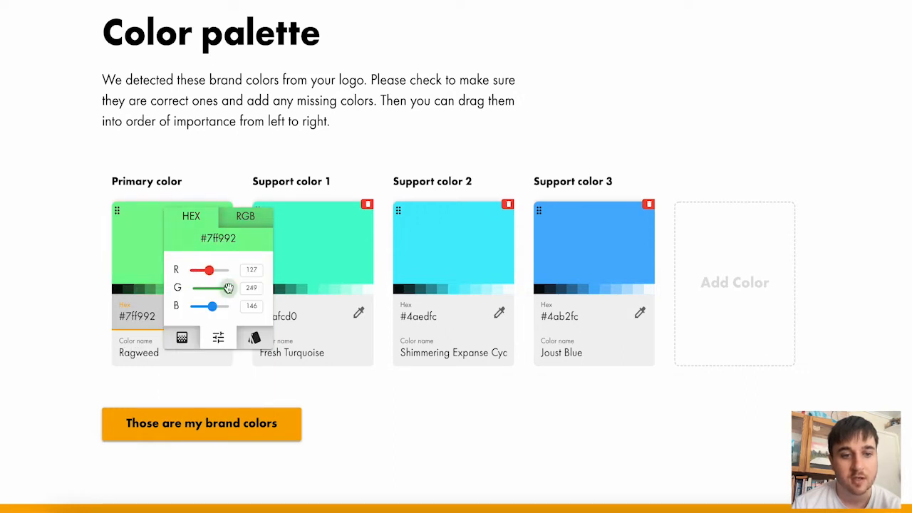
pyautogui.click(255, 378)
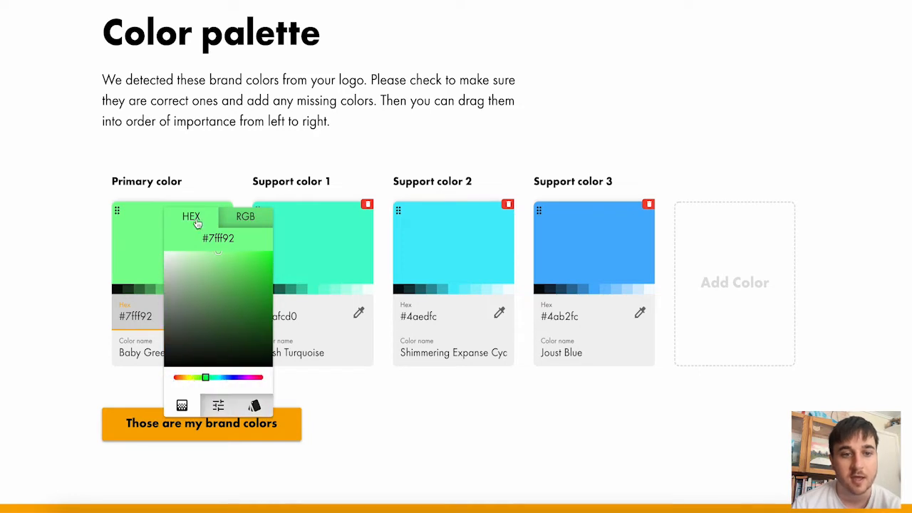
pyautogui.click(245, 216)
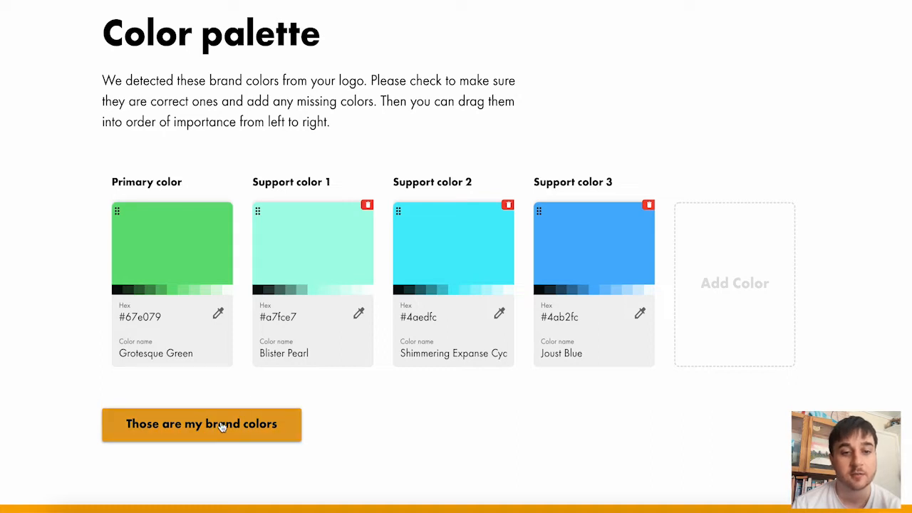
# Accept the brand colours and scroll down to the generated turquoise and blue gradients
pyautogui.click(202, 424)
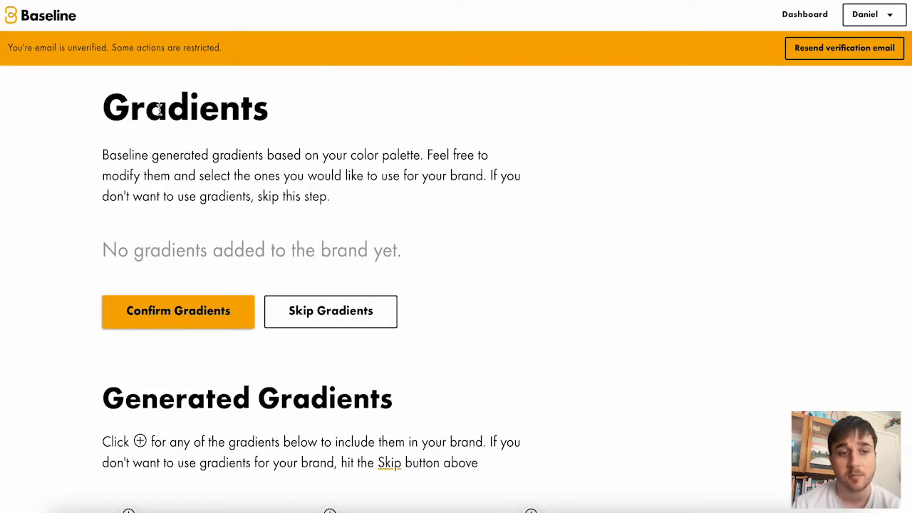
pyautogui.moveTo(398, 196)
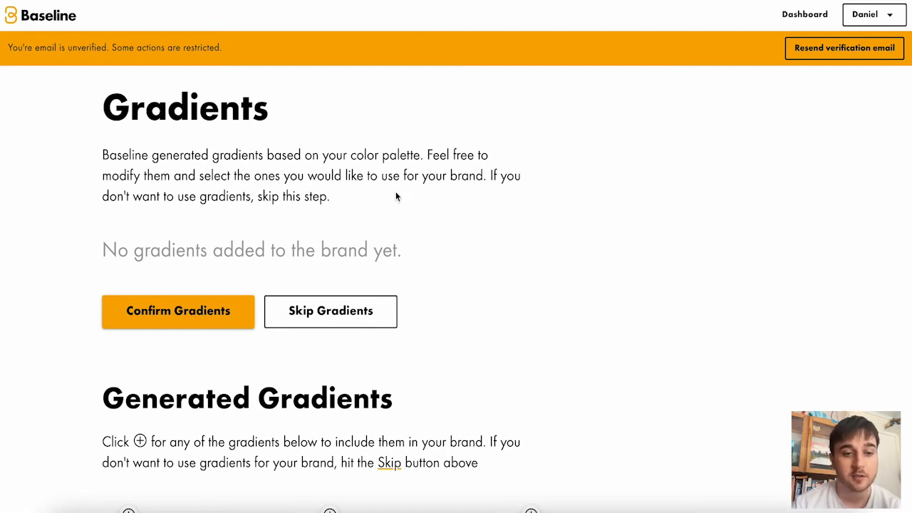
pyautogui.scroll(-3)
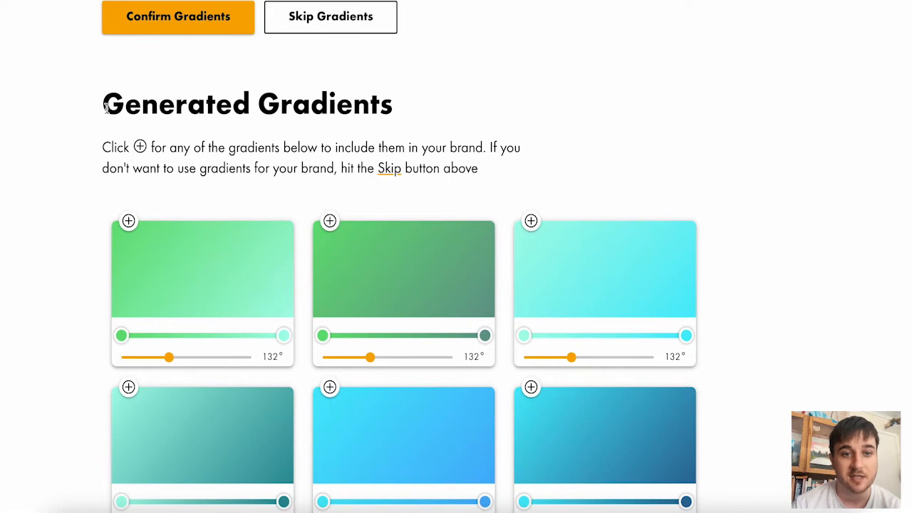
pyautogui.scroll(-3)
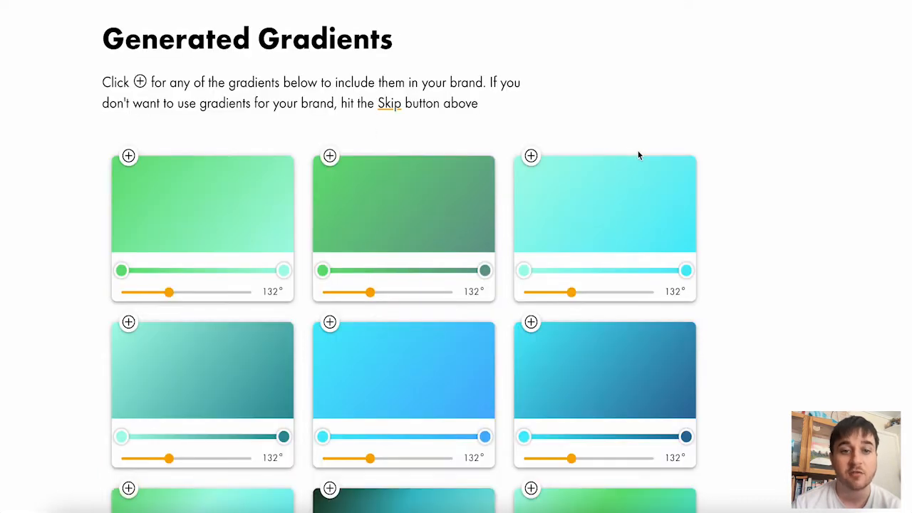
pyautogui.scroll(-3)
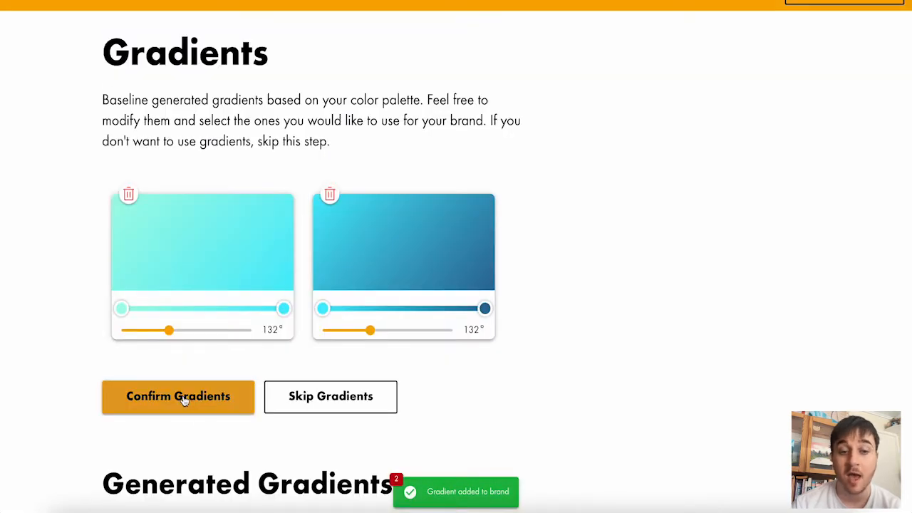
# Confirm the gradients and enter Orienta as the Google heading font
pyautogui.click(178, 396)
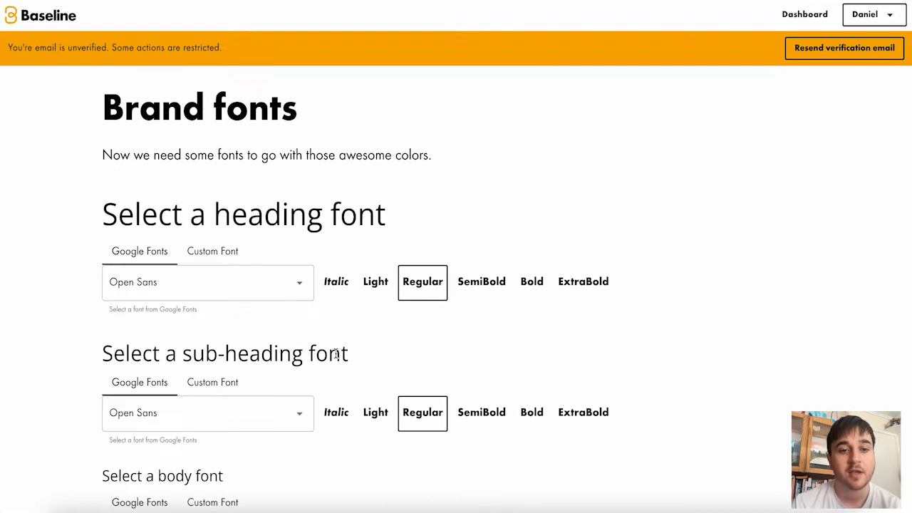
pyautogui.moveTo(359, 134)
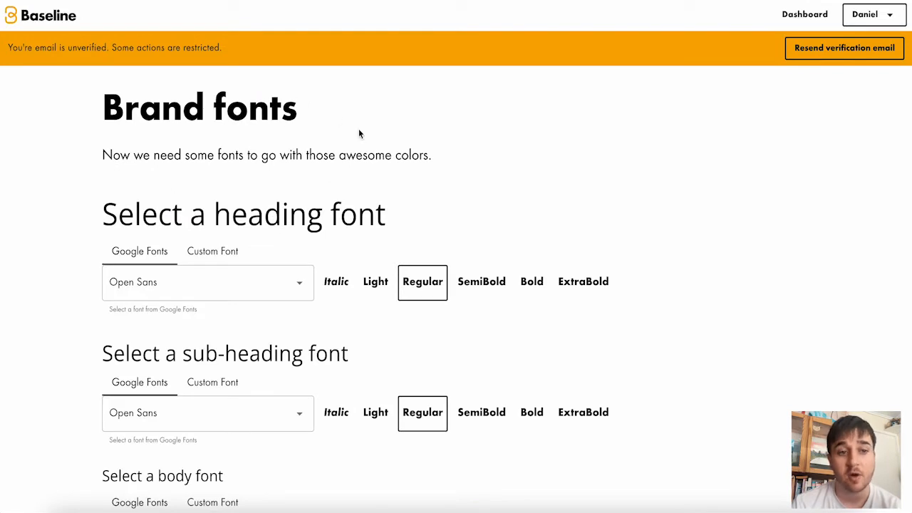
pyautogui.scroll(-3)
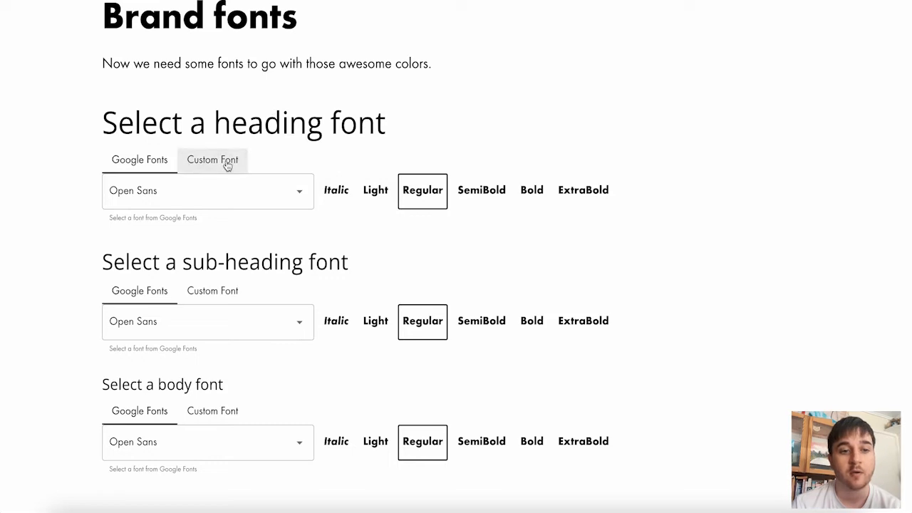
pyautogui.click(211, 159)
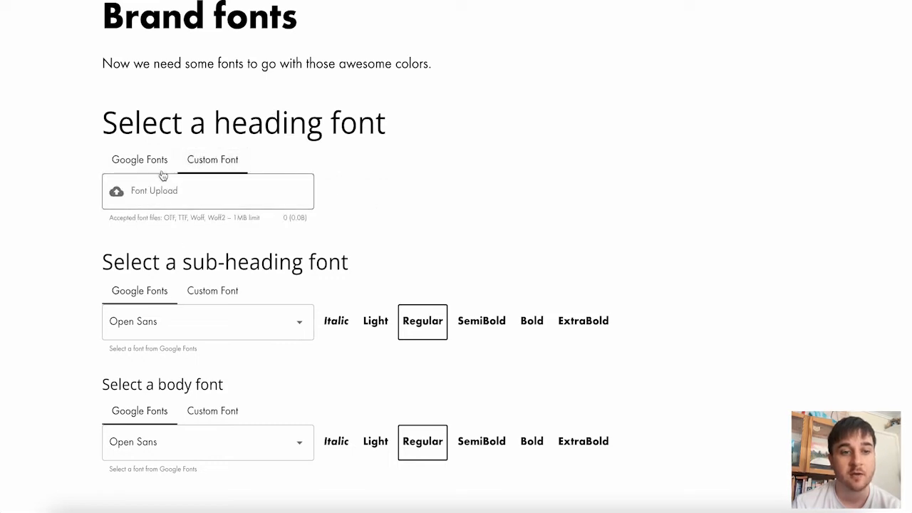
pyautogui.click(139, 159)
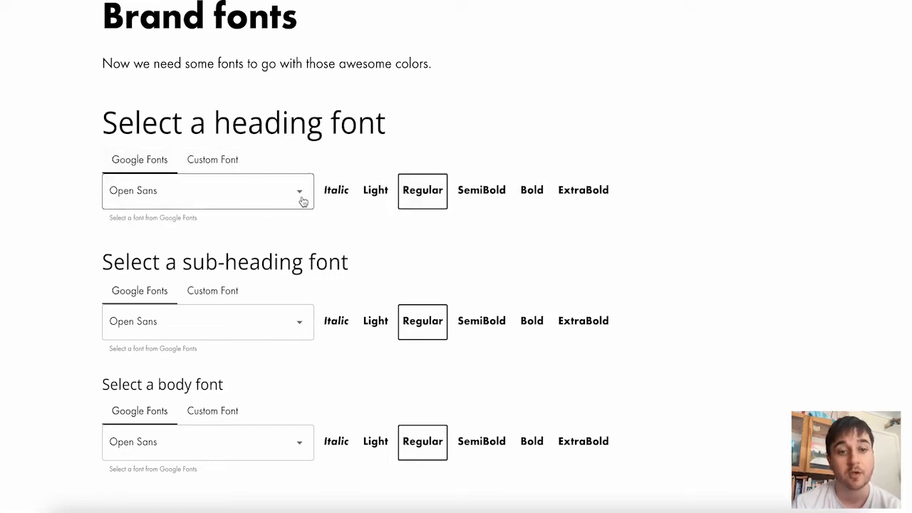
pyautogui.write('Orienta')
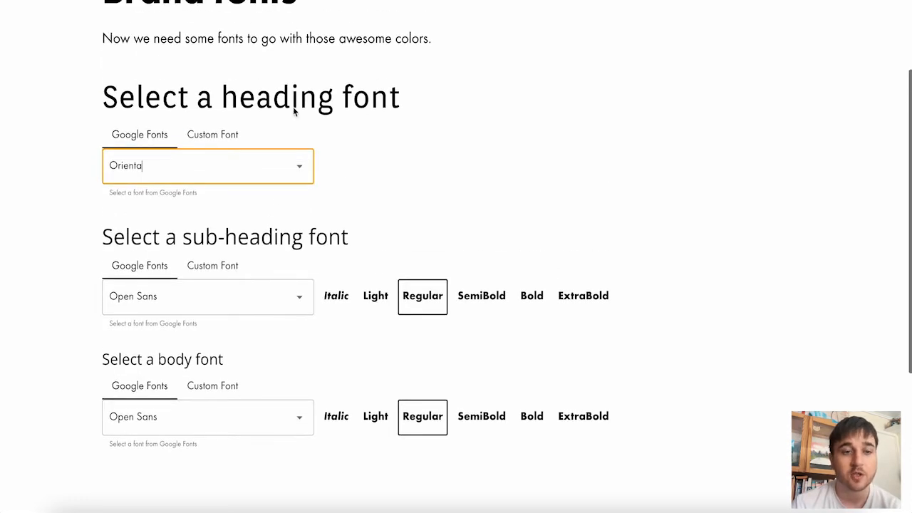
pyautogui.moveTo(328, 207)
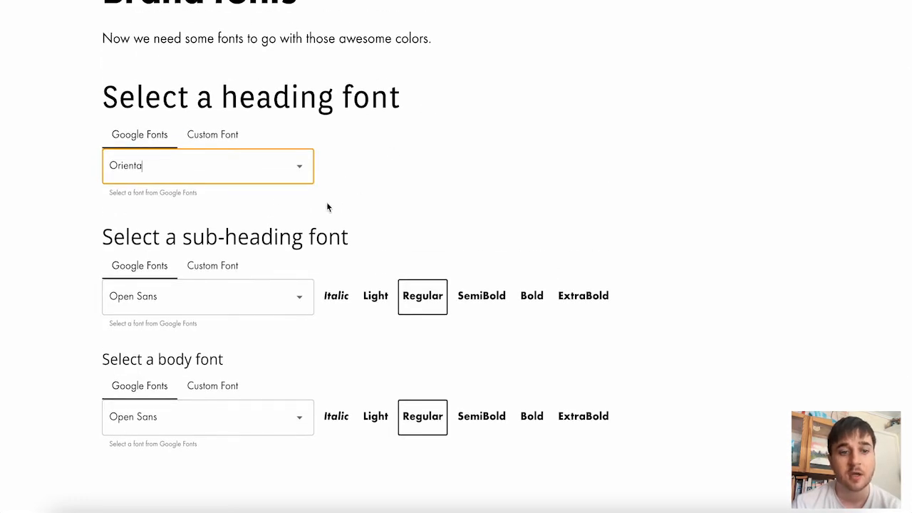
pyautogui.scroll(-3)
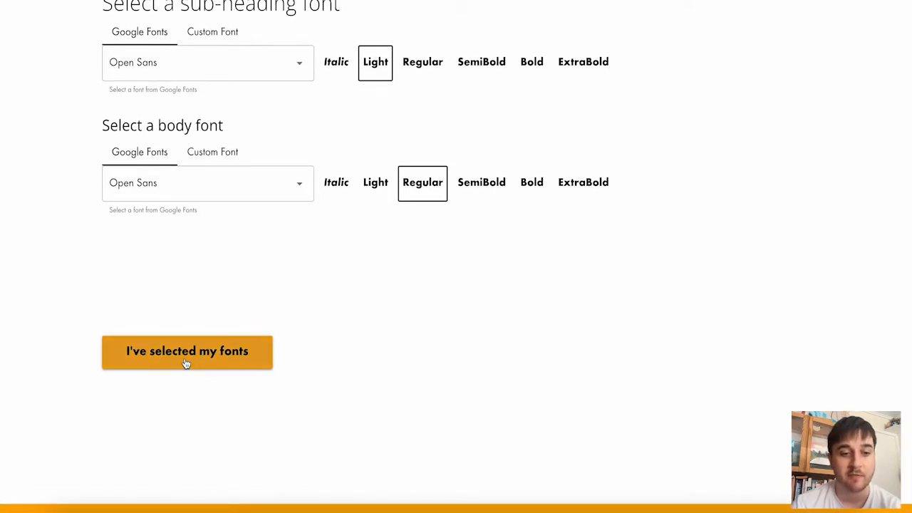
# Confirm the fonts and set a typescale base size of 14 with 1.333 Perfect fourth ratio
pyautogui.click(187, 351)
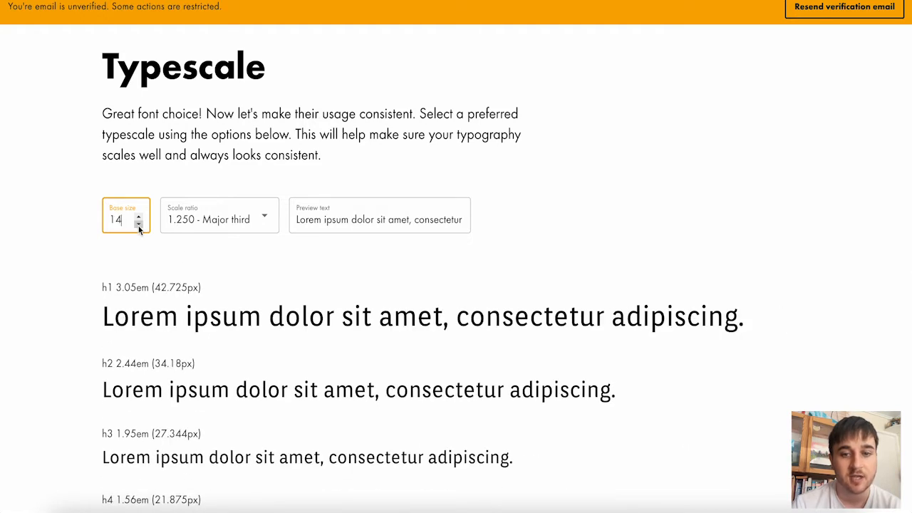
pyautogui.scroll(-3)
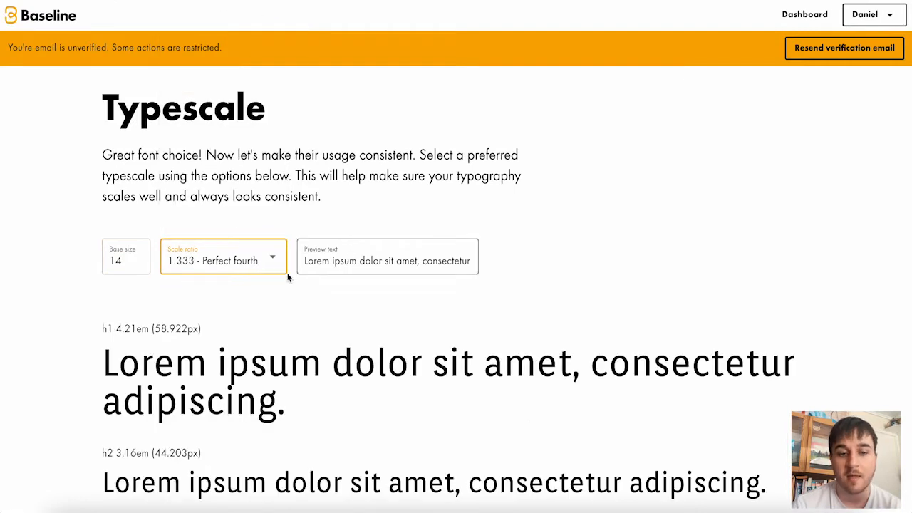
pyautogui.doubleClick(324, 260)
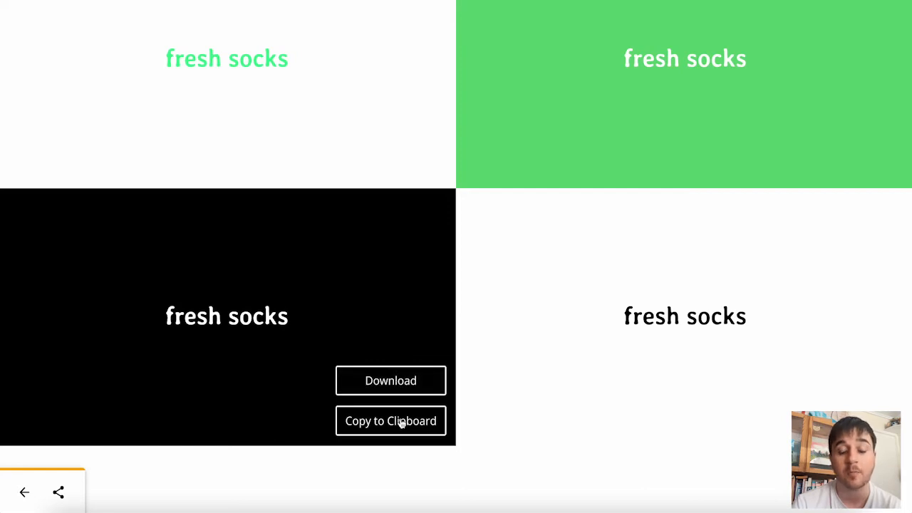
# Scroll through the Fresh Socks guide's logos, prohibited uses, colours and gradients
pyautogui.scroll(-3)
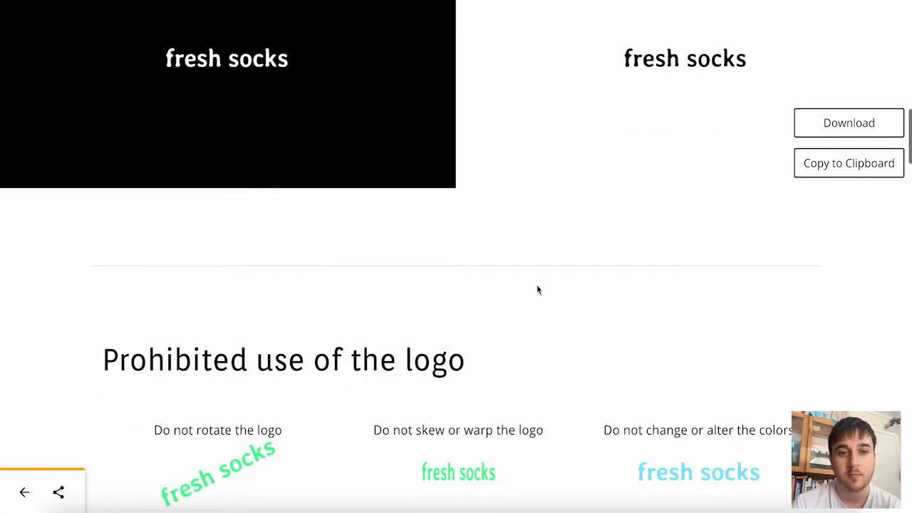
pyautogui.scroll(-3)
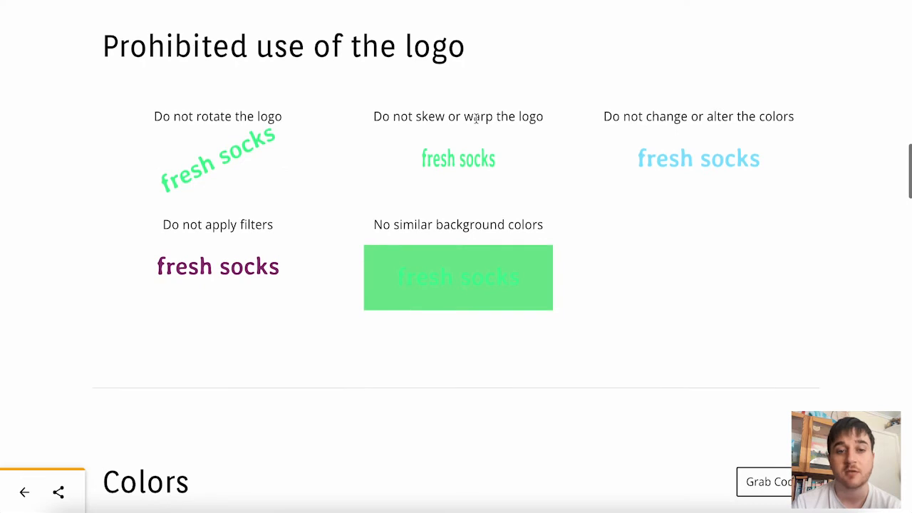
pyautogui.scroll(-3)
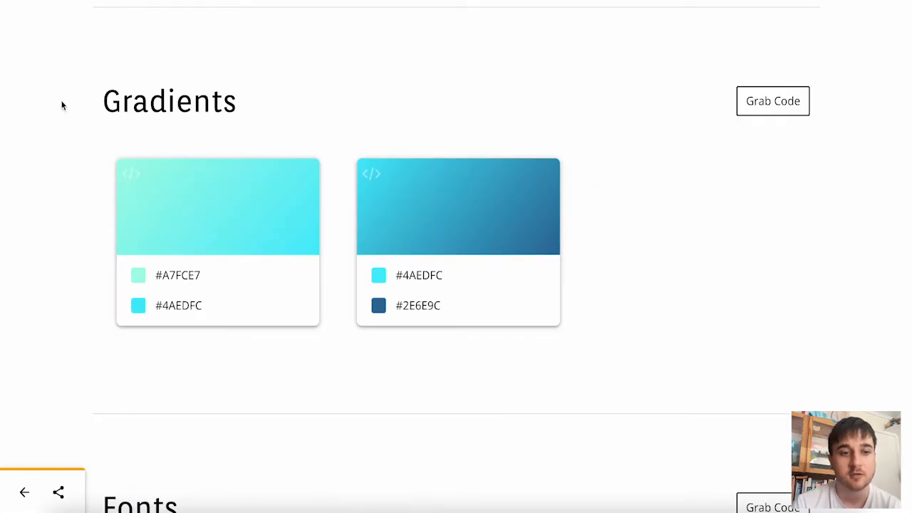
pyautogui.scroll(-3)
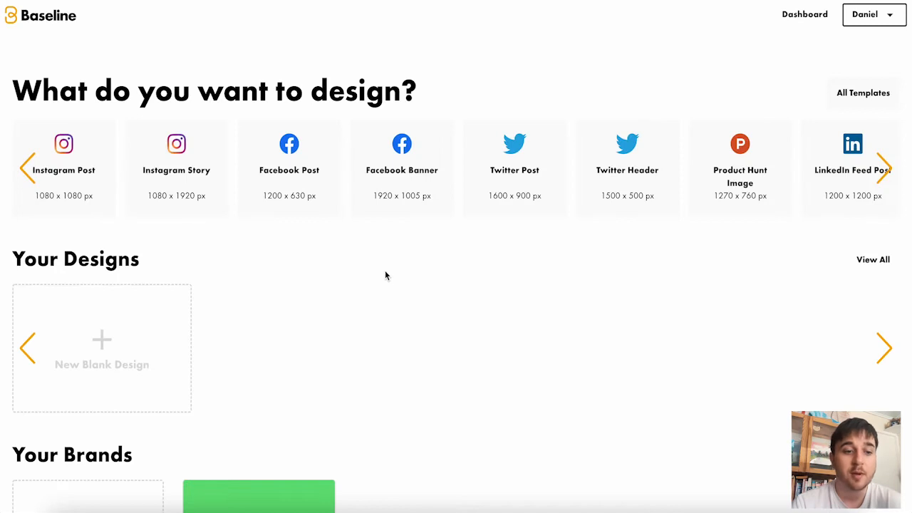
# Scroll the dashboard down to the New Blank Design tile under Your Designs
pyautogui.scroll(-3)
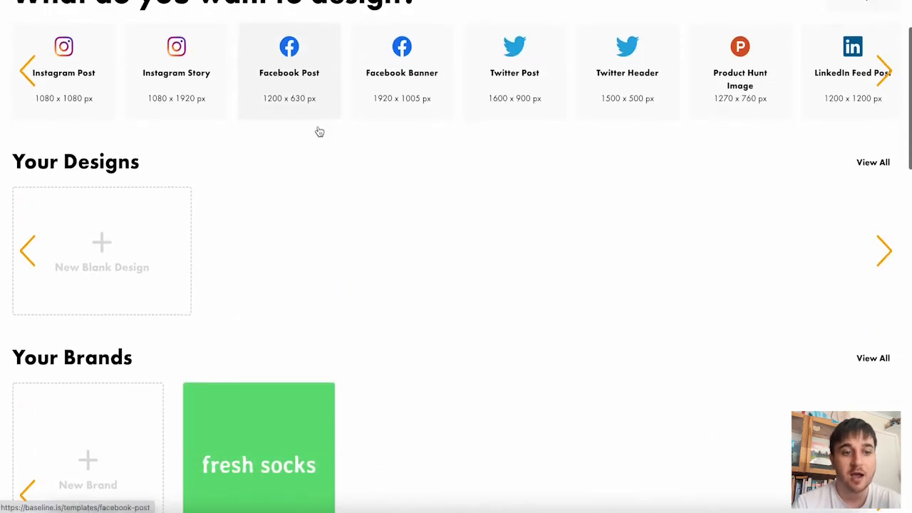
pyautogui.moveTo(102, 243)
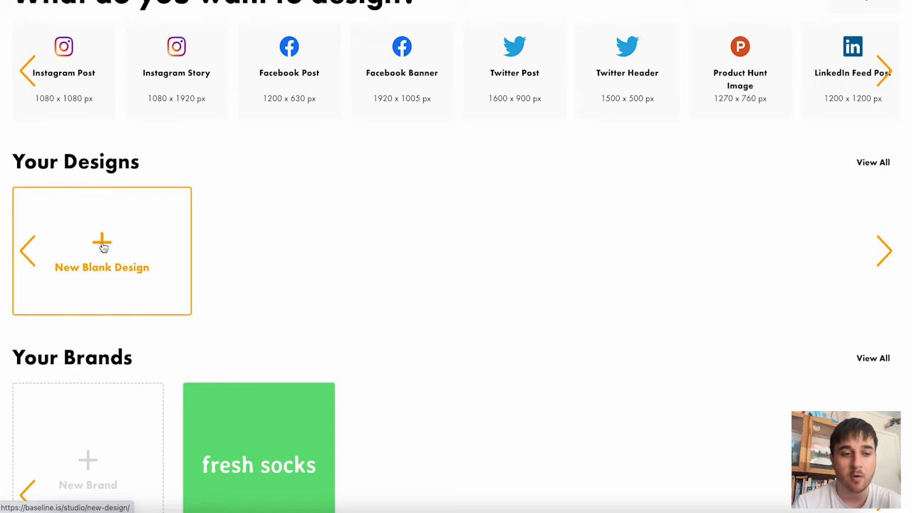
pyautogui.scroll(-3)
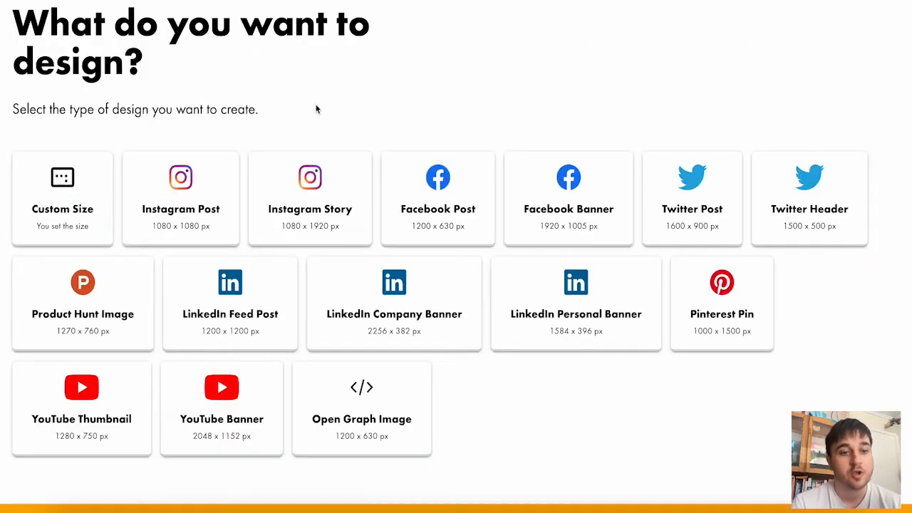
pyautogui.moveTo(308, 77)
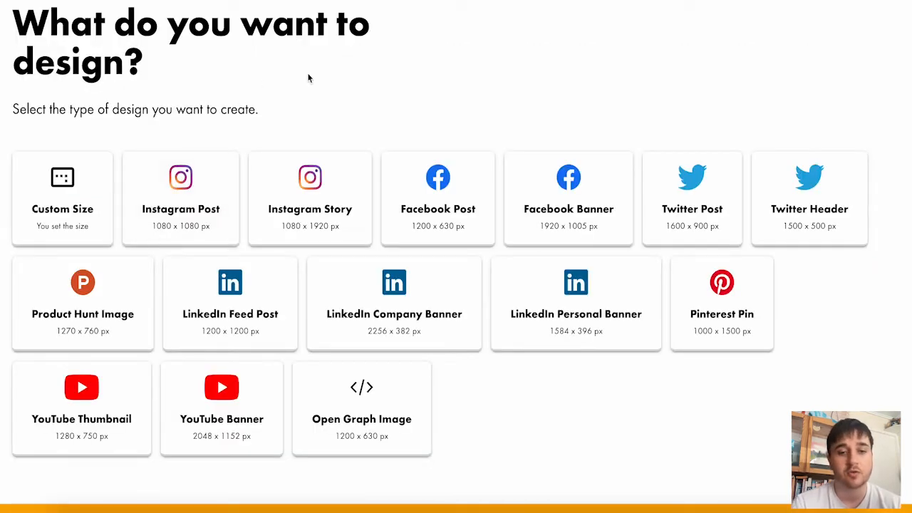
pyautogui.moveTo(205, 180)
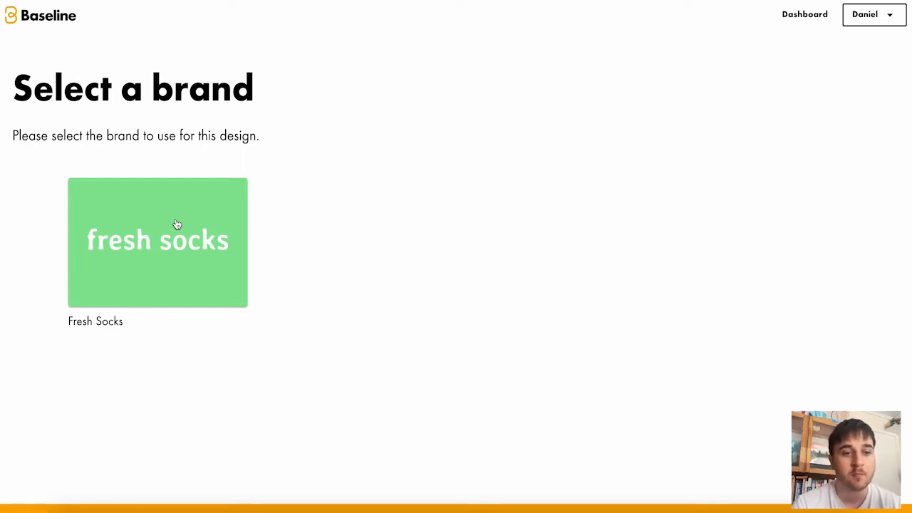
# Use the Fresh Socks brand, add the green logo and centre it horizontally
pyautogui.click(157, 241)
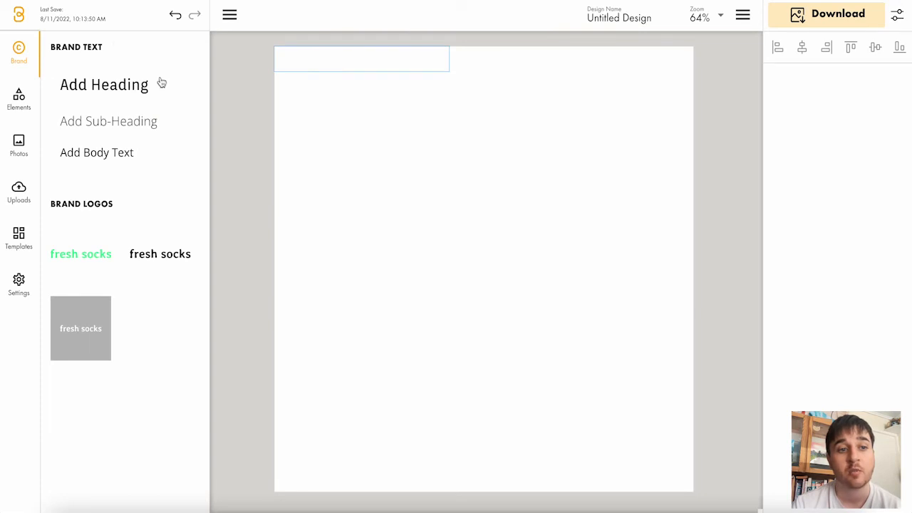
pyautogui.moveTo(108, 121)
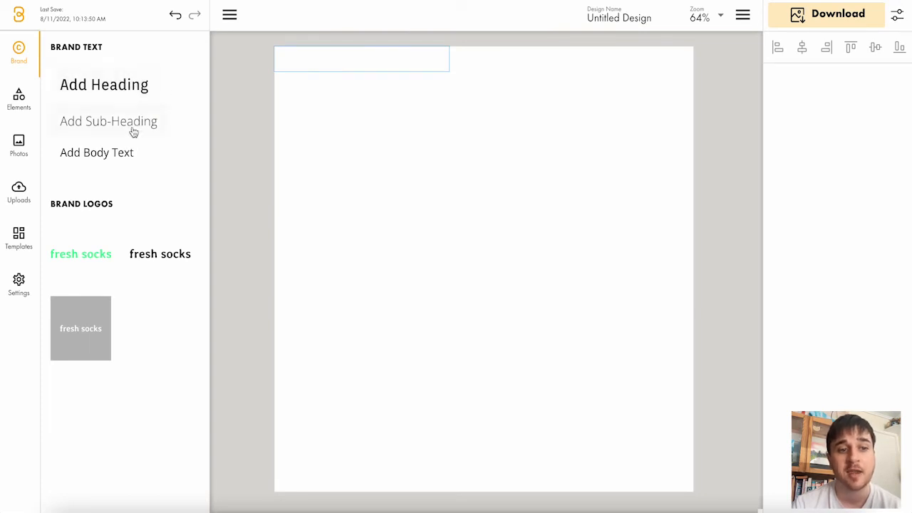
pyautogui.moveTo(141, 199)
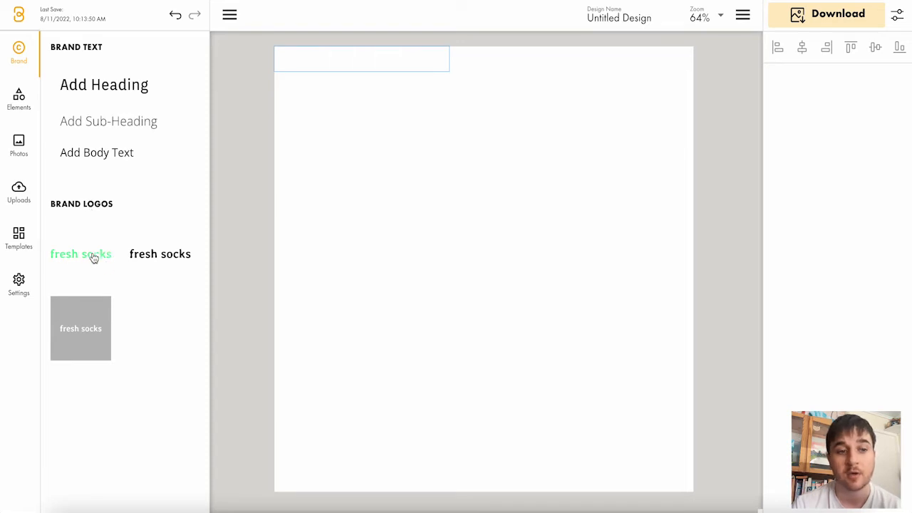
pyautogui.click(80, 253)
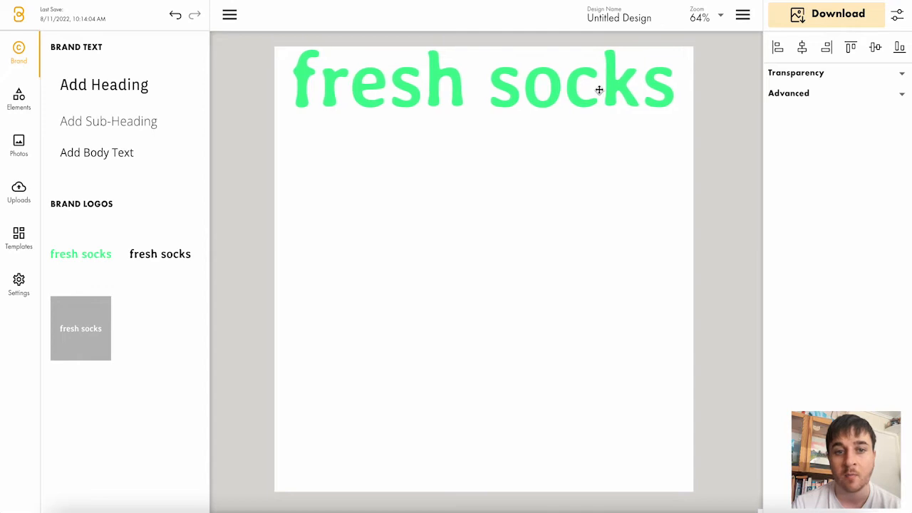
pyautogui.click(485, 86)
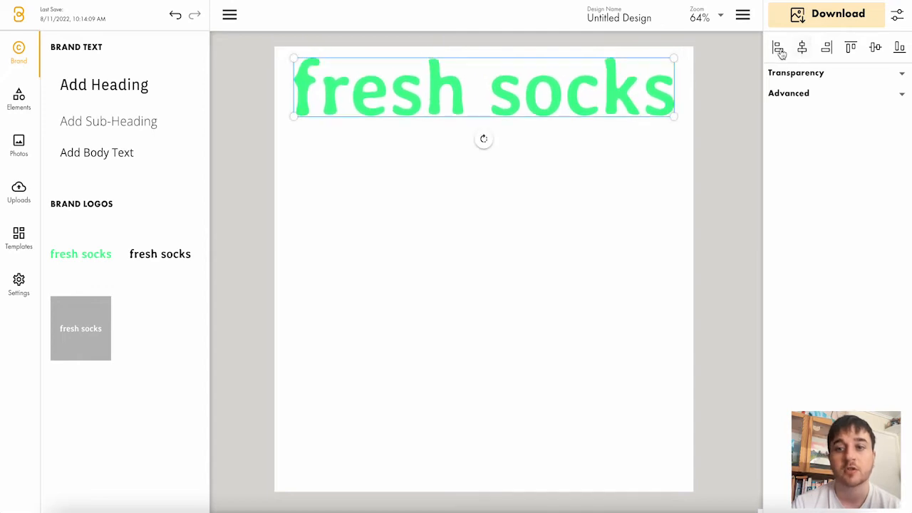
pyautogui.click(777, 48)
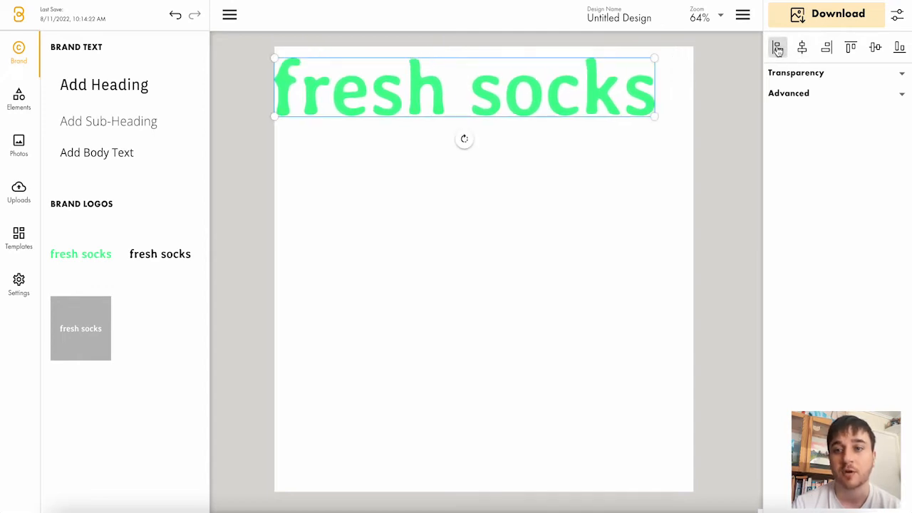
pyautogui.click(827, 48)
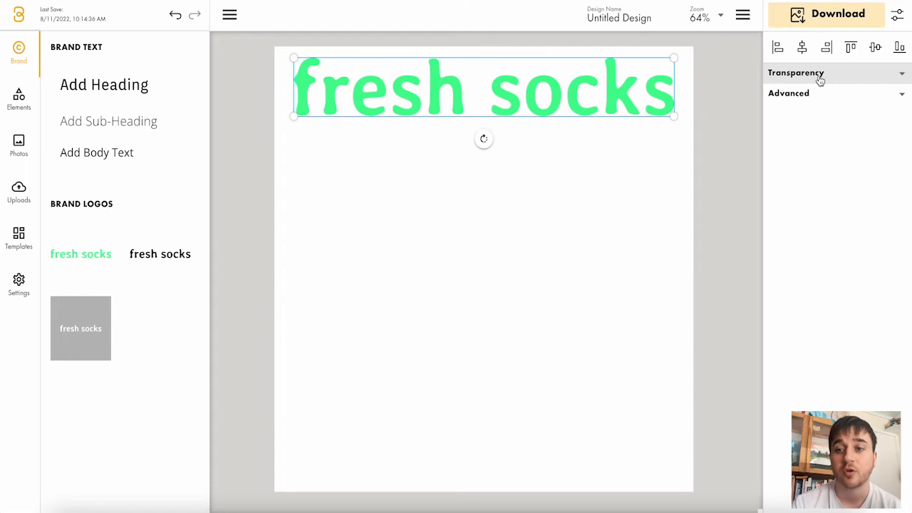
pyautogui.click(788, 93)
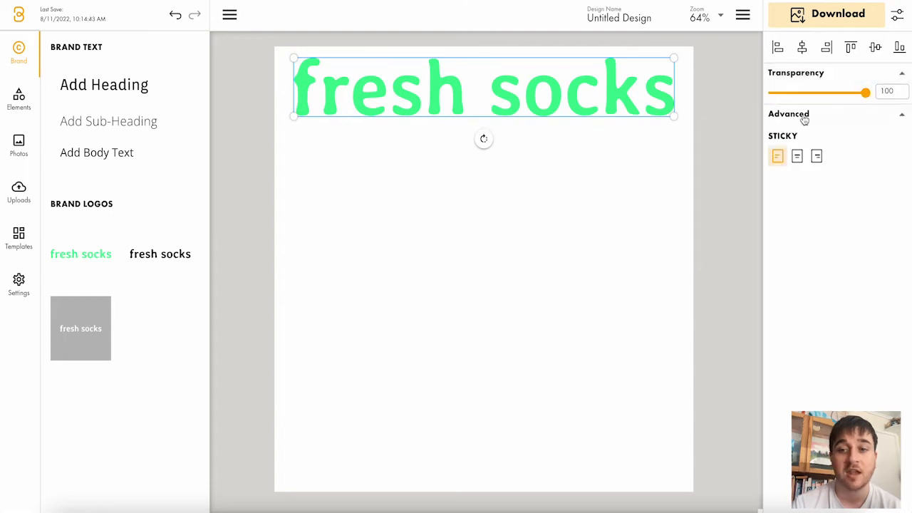
pyautogui.click(788, 113)
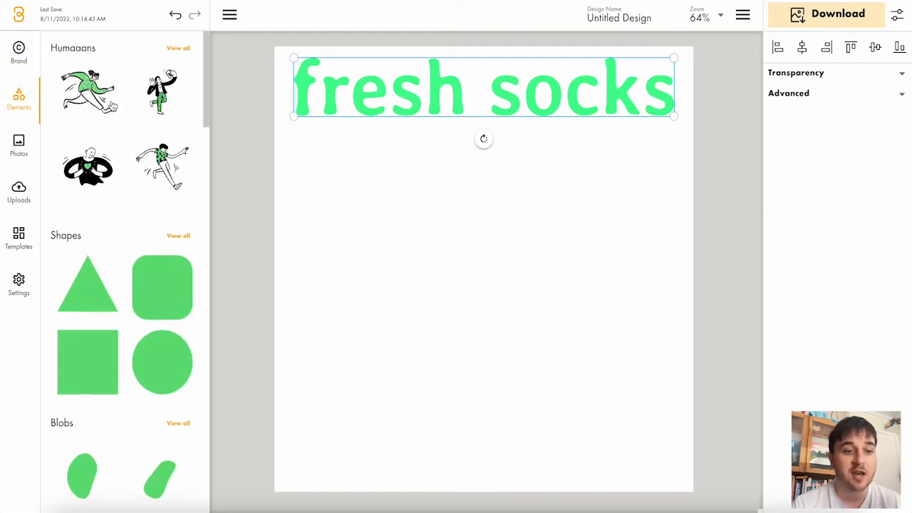
# Browse the Open Peeps illustrations and make the surfer illustration slightly transparent
pyautogui.scroll(-3)
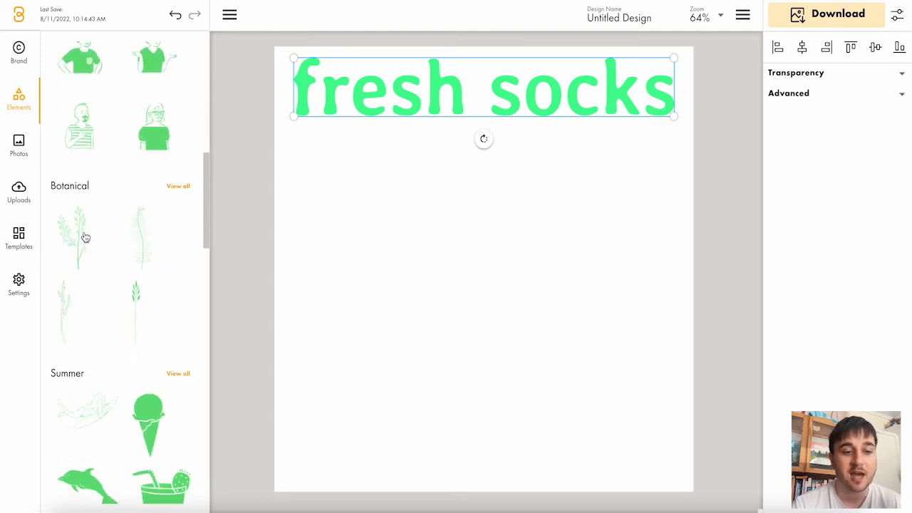
pyautogui.scroll(-3)
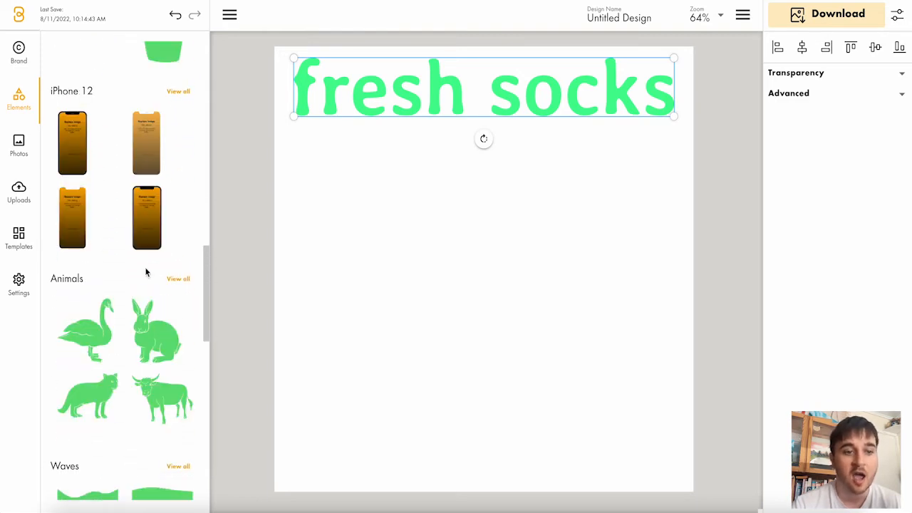
pyautogui.scroll(-3)
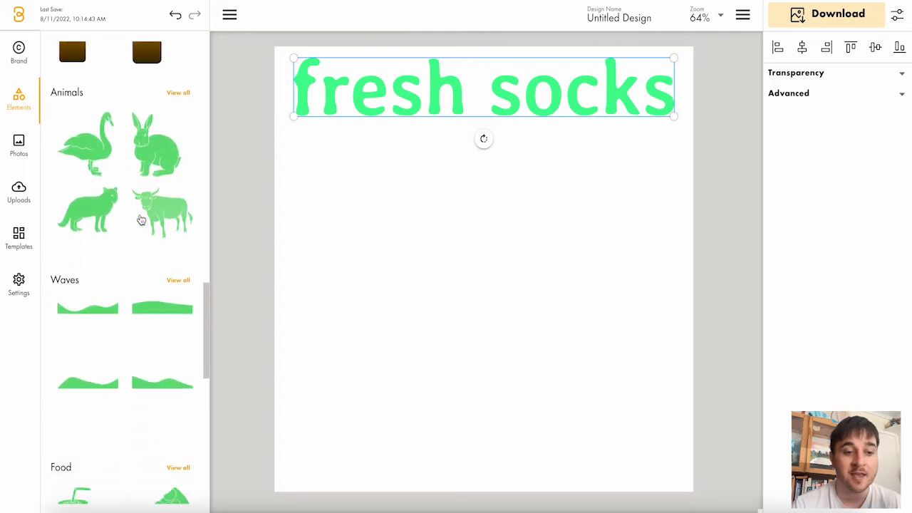
pyautogui.scroll(-3)
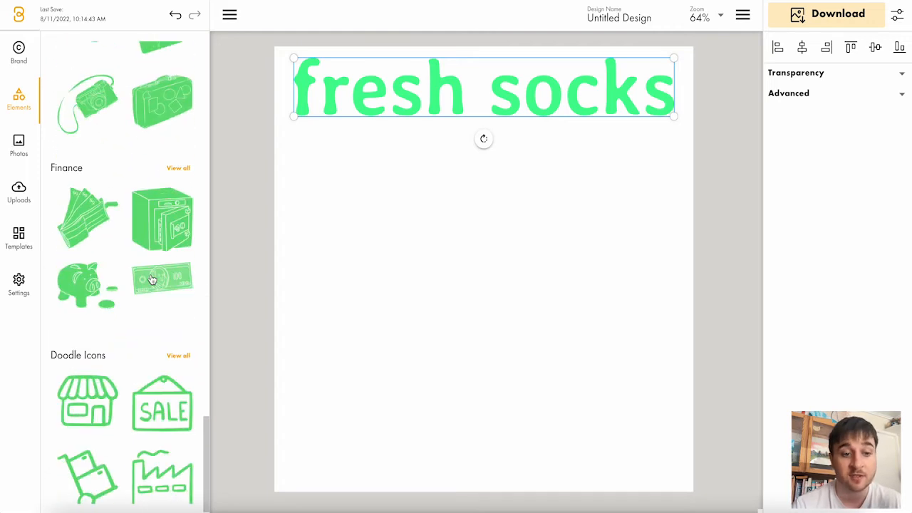
pyautogui.scroll(-3)
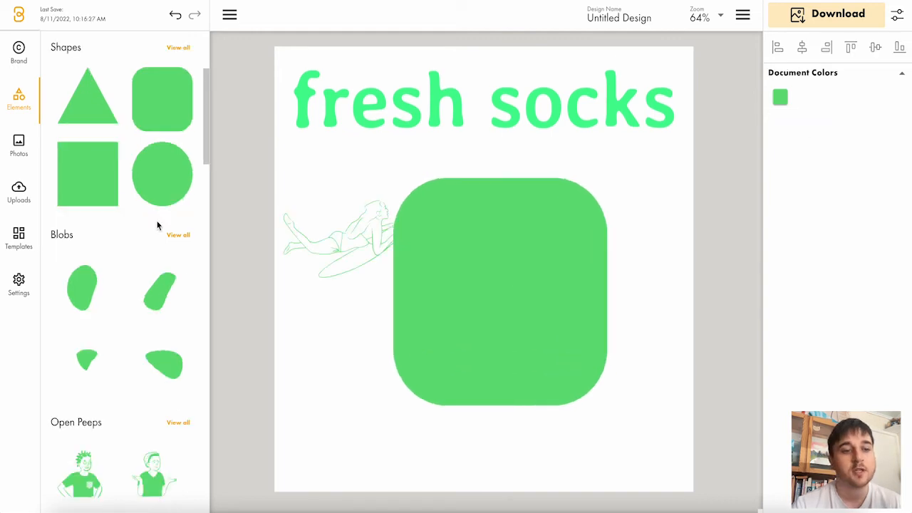
pyautogui.scroll(-3)
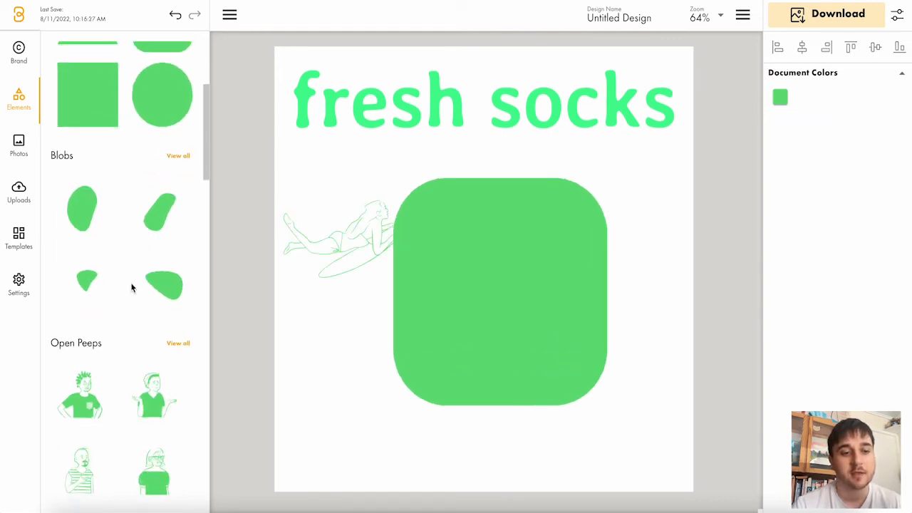
pyautogui.scroll(-3)
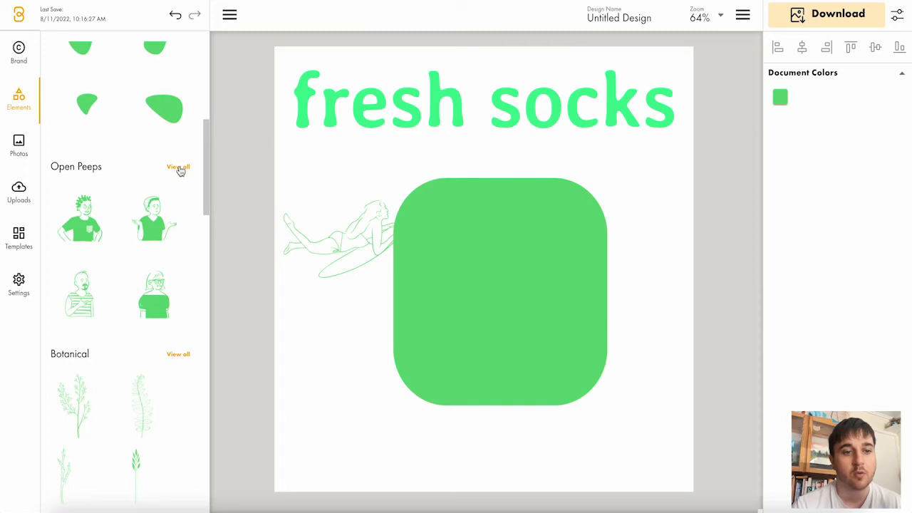
pyautogui.click(178, 166)
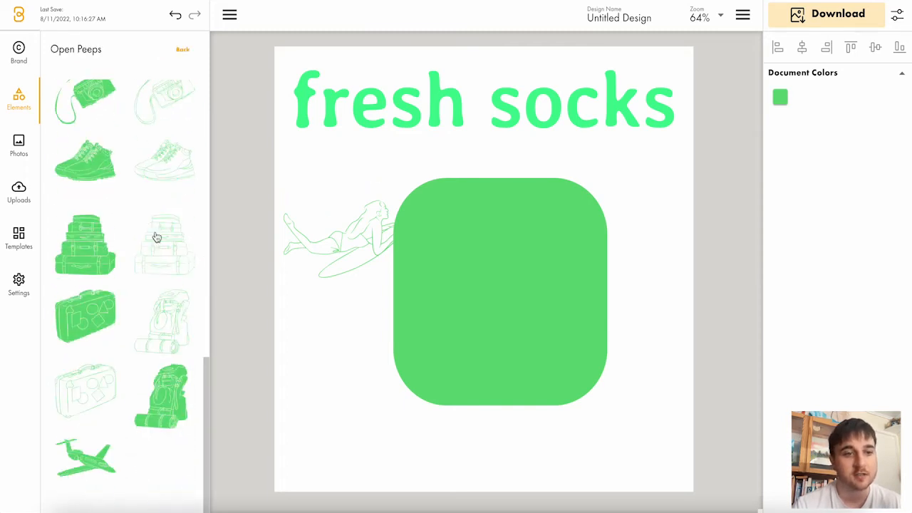
pyautogui.click(346, 246)
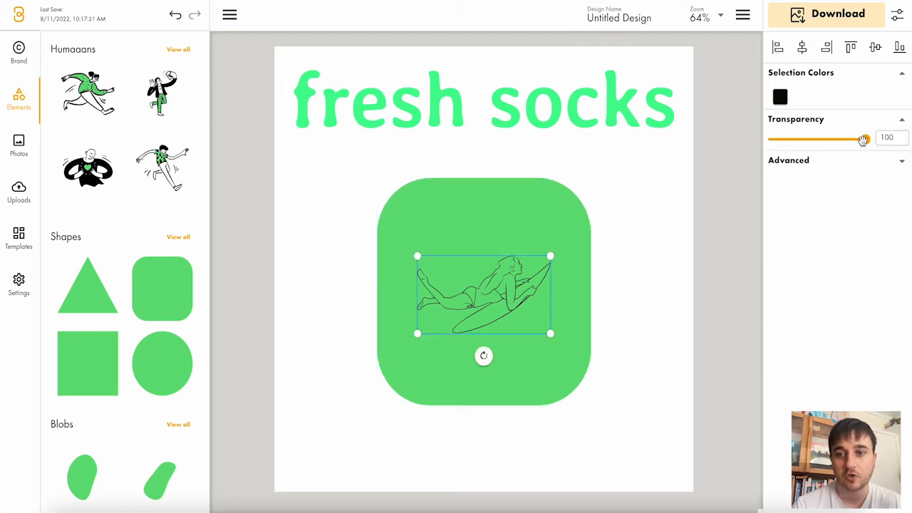
pyautogui.moveTo(862, 140); pyautogui.dragTo(808, 140)
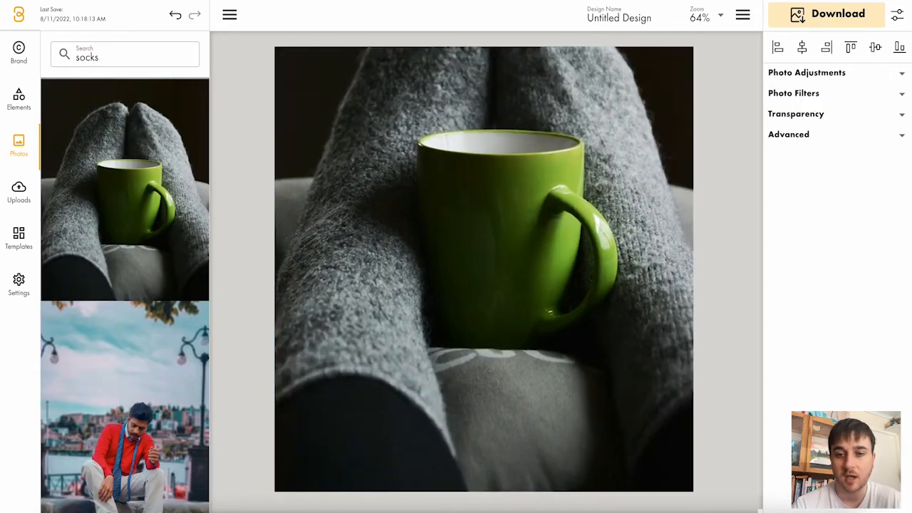
# Shift the socks photo's colour sliders and give it a hard-light green overlay blend
pyautogui.click(807, 72)
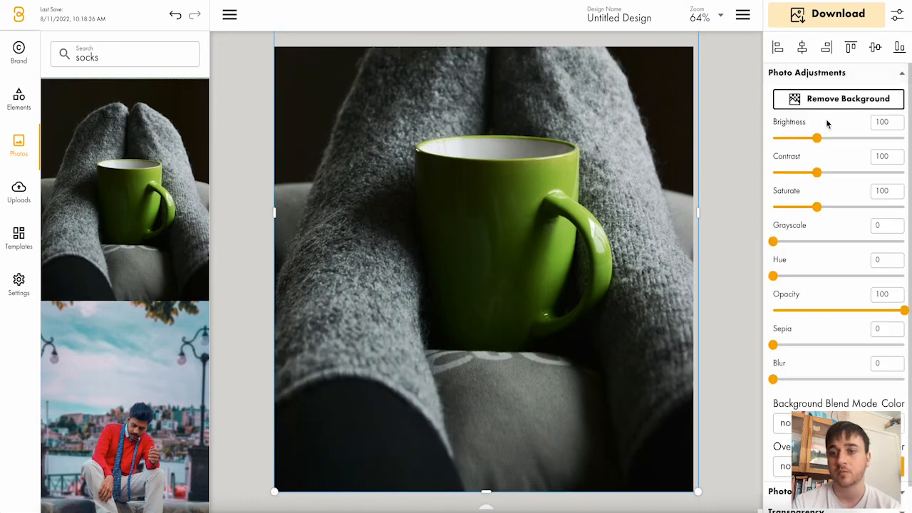
pyautogui.moveTo(815, 138); pyautogui.dragTo(891, 138)
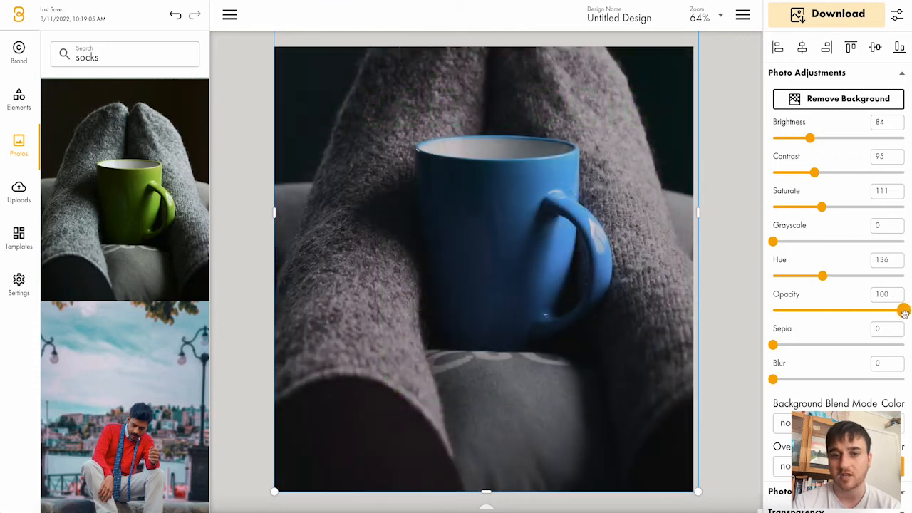
pyautogui.moveTo(772, 345); pyautogui.dragTo(822, 345)
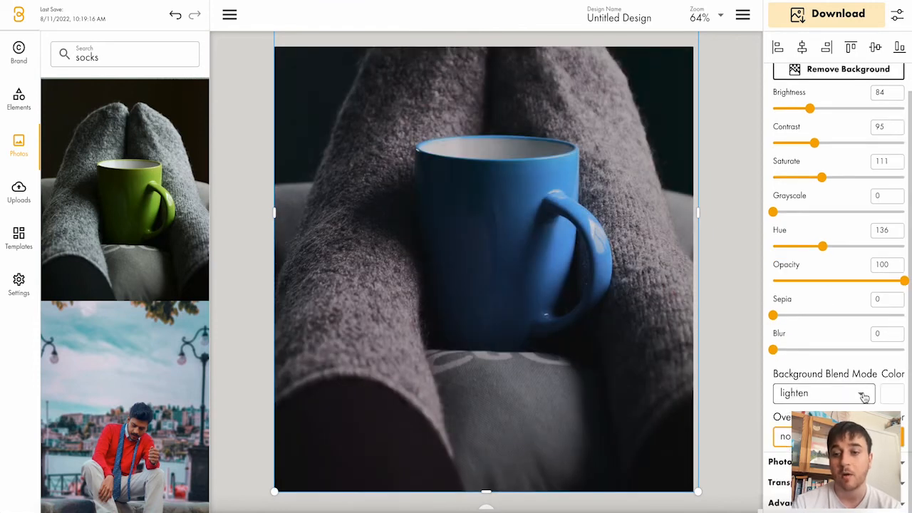
pyautogui.click(823, 393)
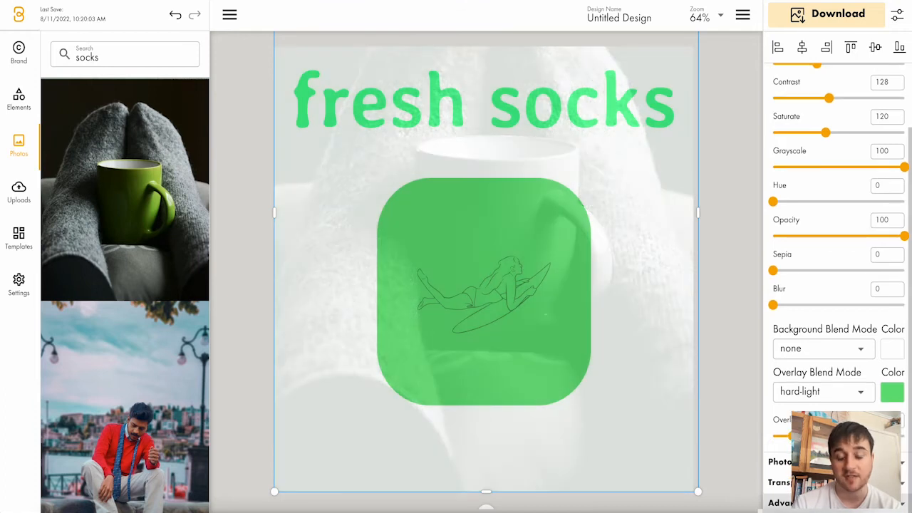
pyautogui.click(18, 191)
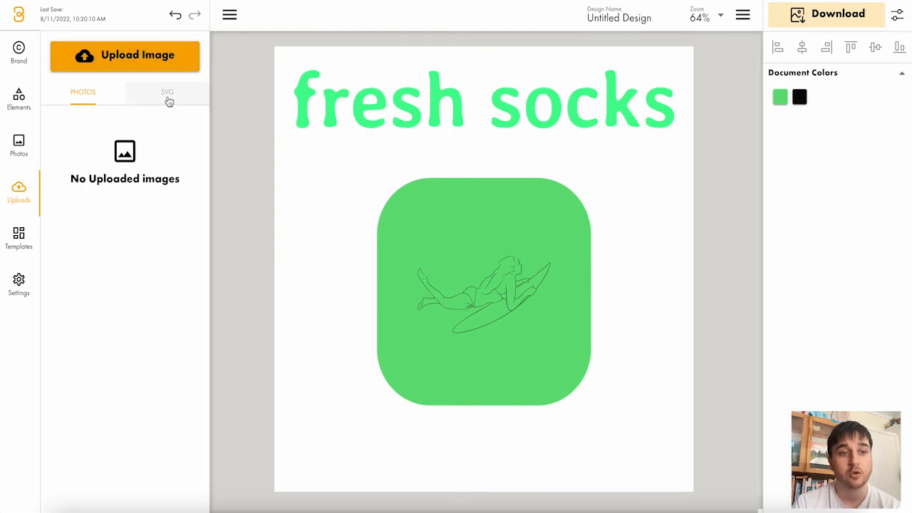
# Check the empty uploaded SVGs tab, then go back to uploaded photos
pyautogui.click(166, 92)
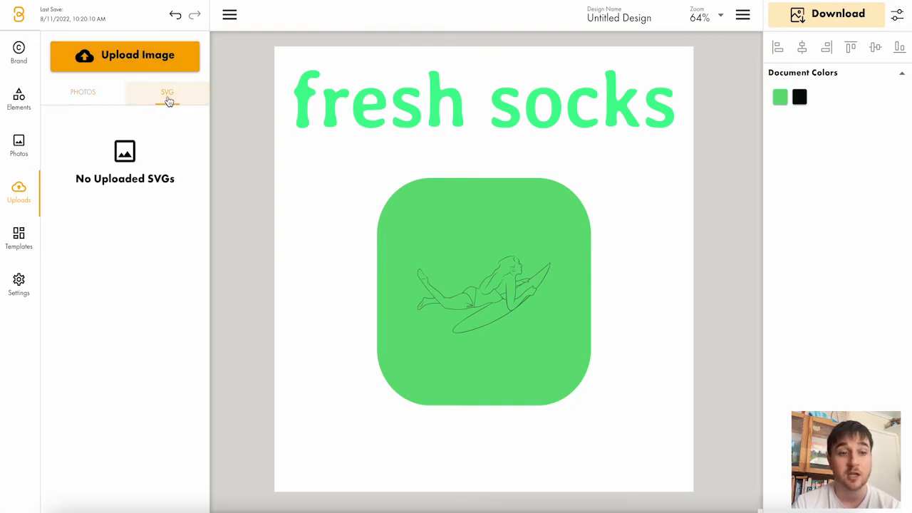
pyautogui.click(82, 91)
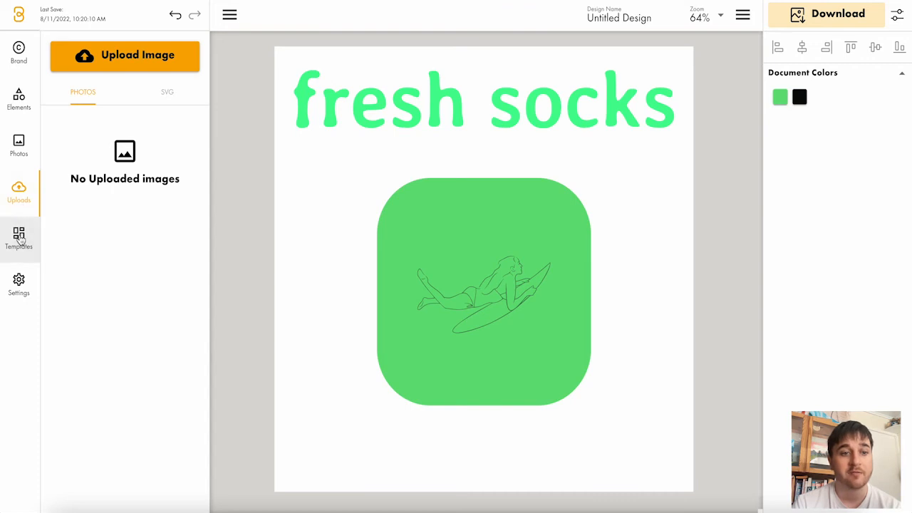
# Apply the sneakers product template from Templates
pyautogui.click(19, 239)
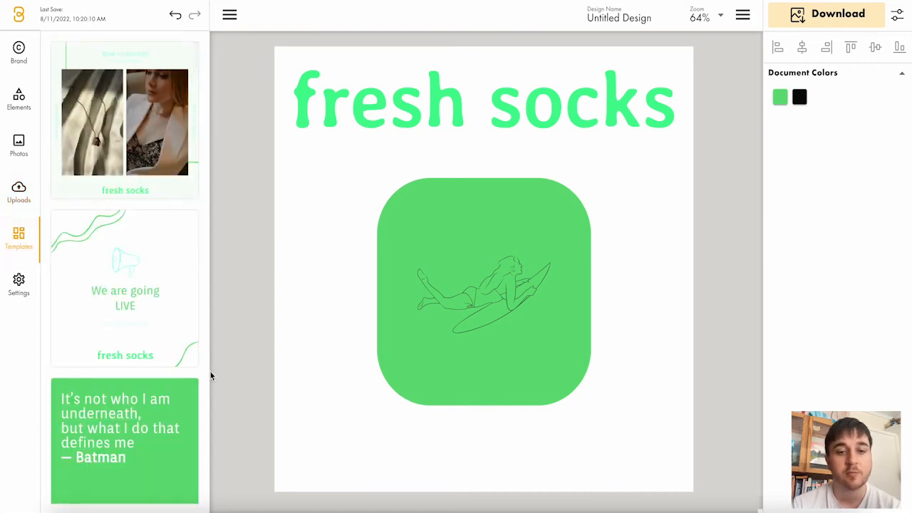
pyautogui.scroll(-3)
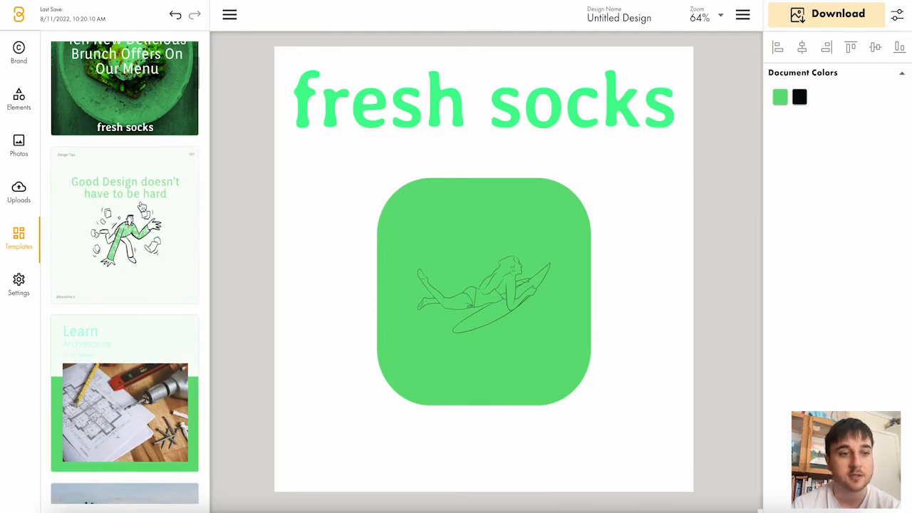
pyautogui.scroll(-3)
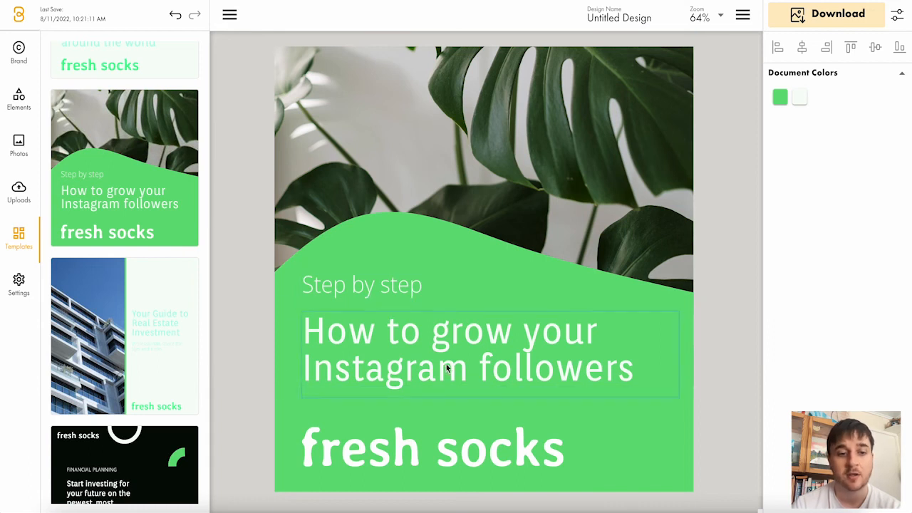
pyautogui.click(124, 121)
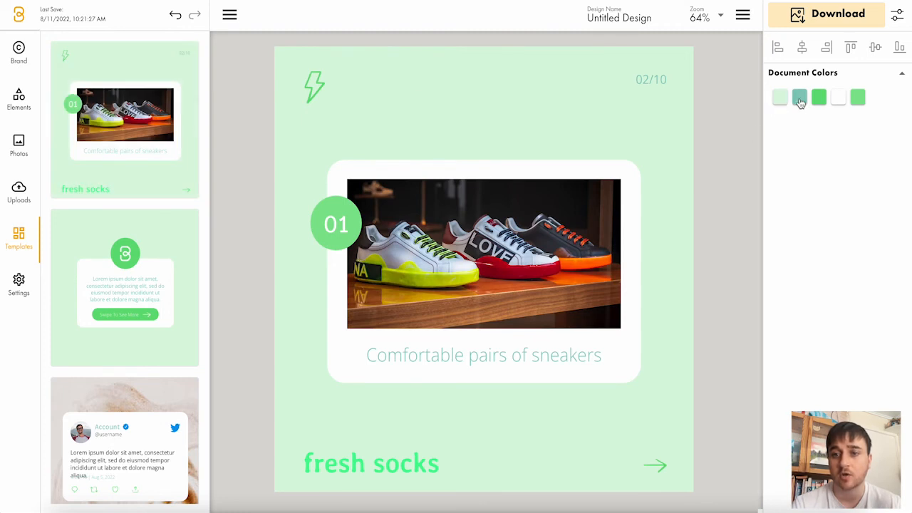
# Recolour the template's pale green background to dark green
pyautogui.click(799, 98)
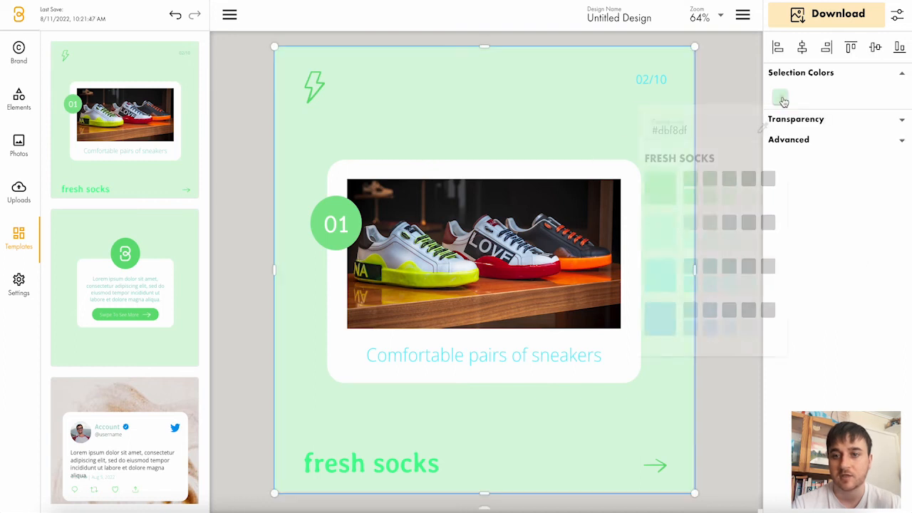
pyautogui.click(780, 97)
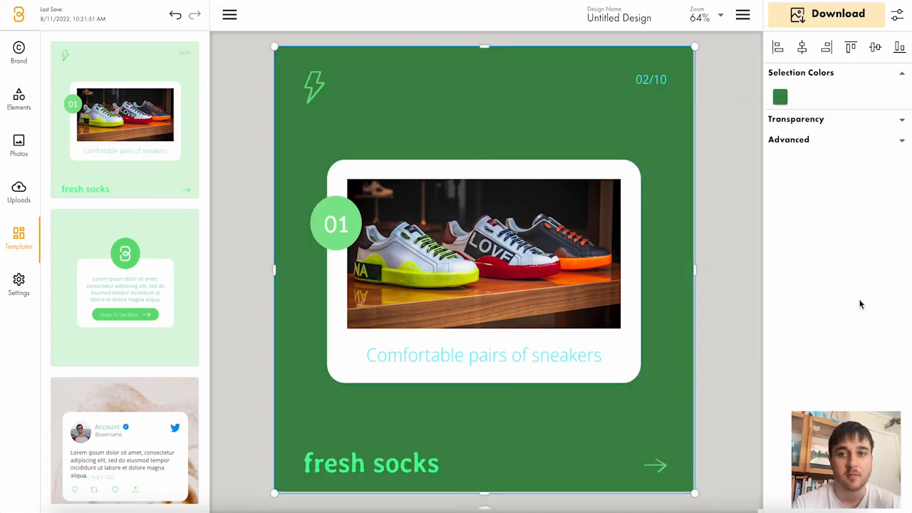
pyautogui.click(19, 281)
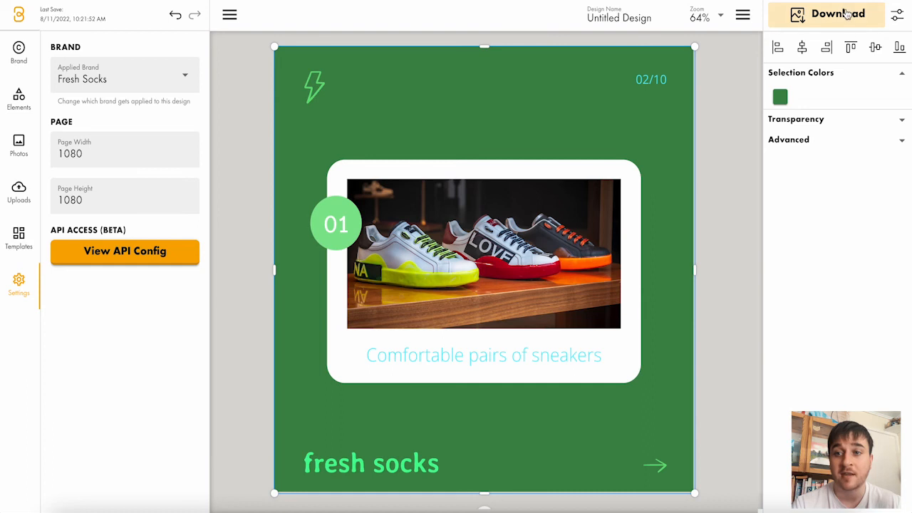
# Download the finished Fresh Socks 1080 by 1080 post
pyautogui.click(897, 14)
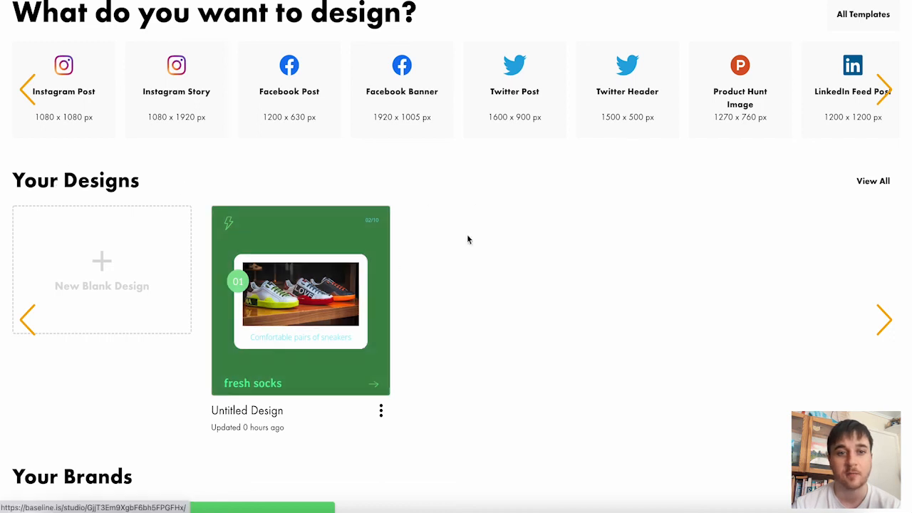
# Scroll through Your Designs and the fresh-socks-branded Popular Templates rows
pyautogui.scroll(-3)
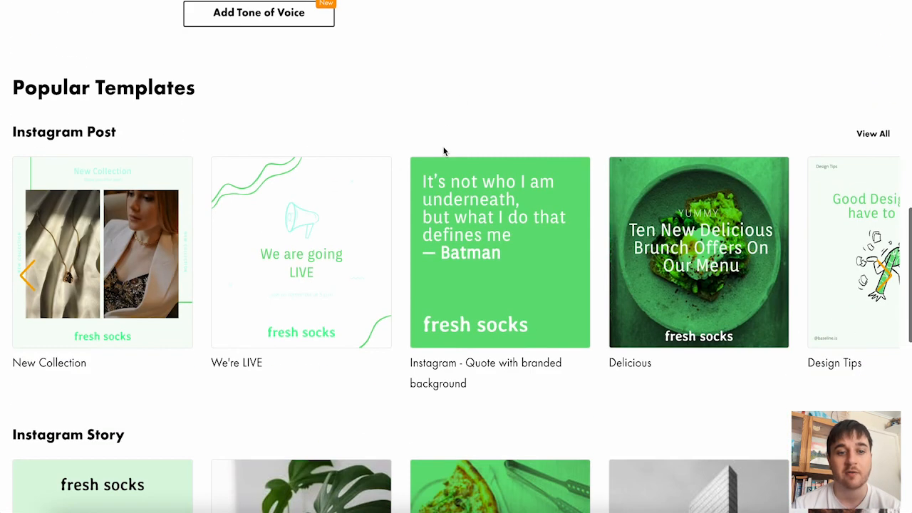
pyautogui.scroll(-3)
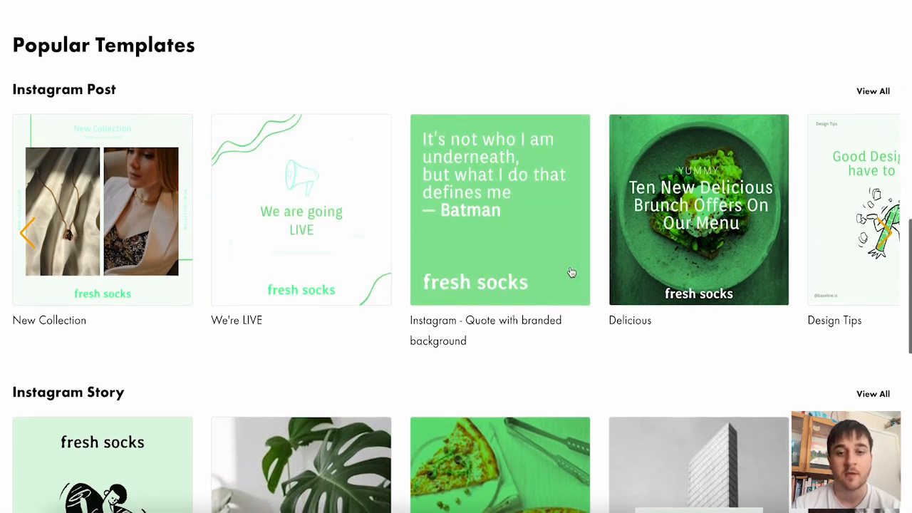
pyautogui.scroll(-3)
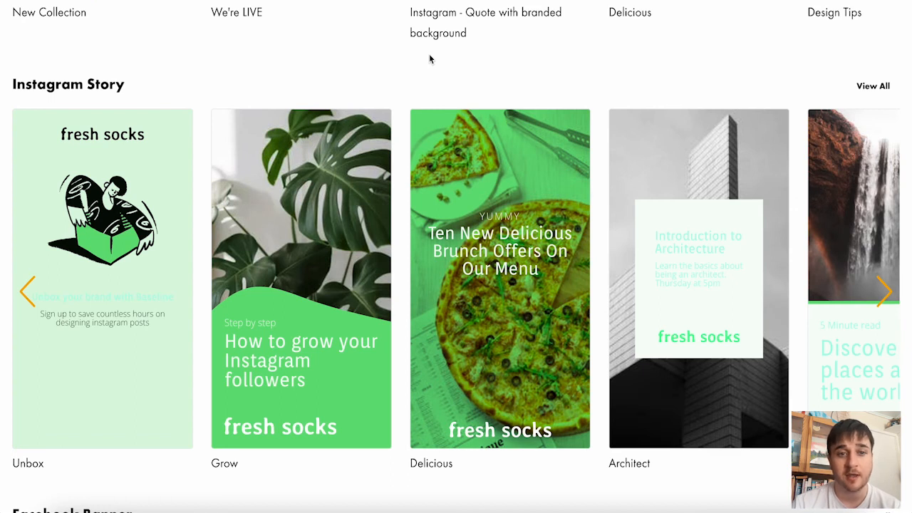
pyautogui.moveTo(379, 91)
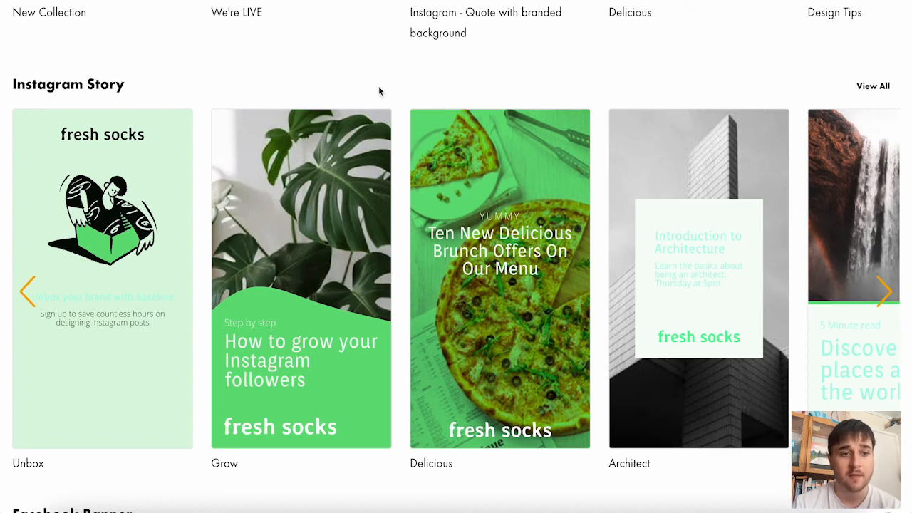
pyautogui.scroll(-3)
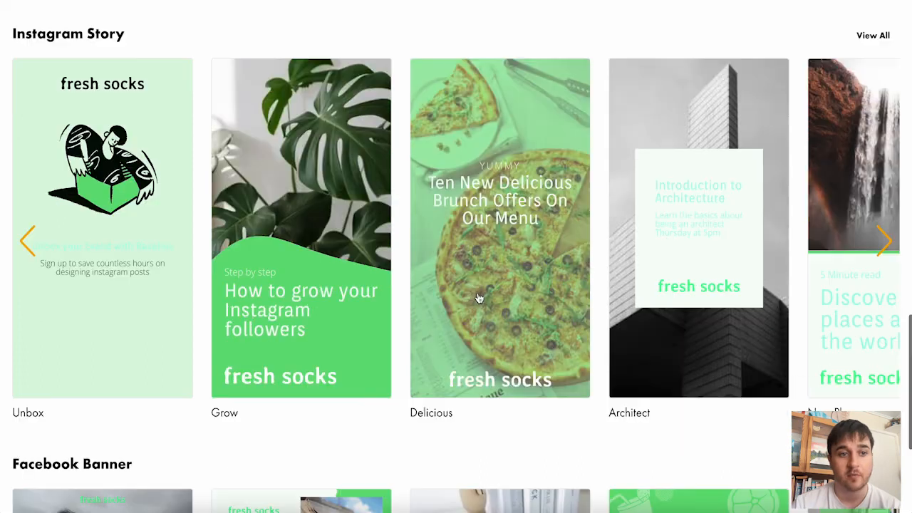
pyautogui.scroll(-3)
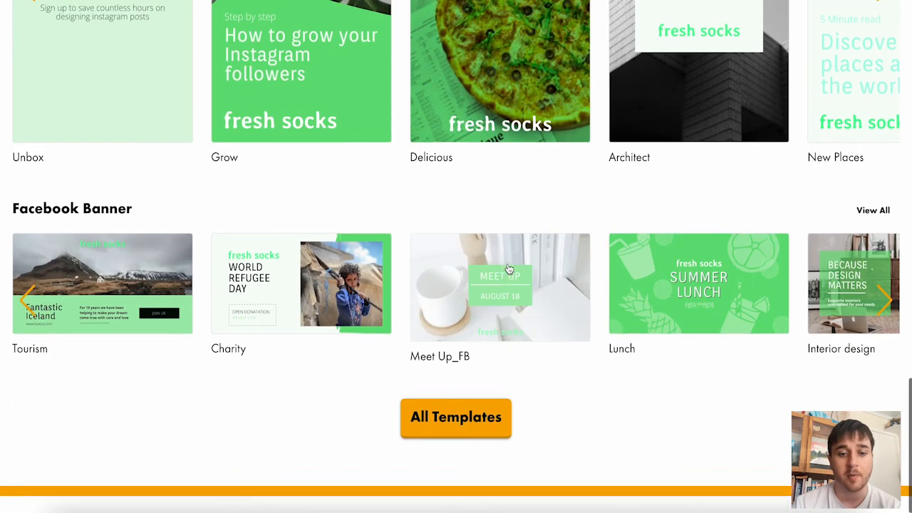
pyautogui.scroll(3)
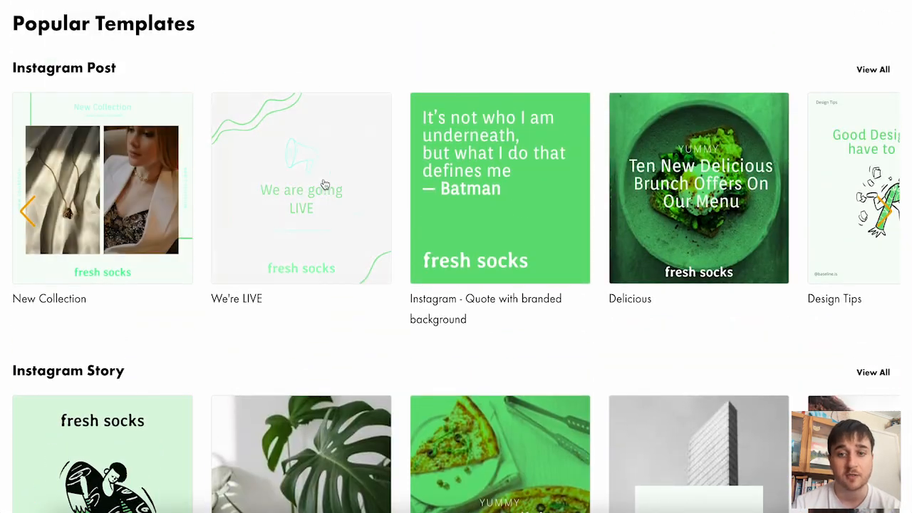